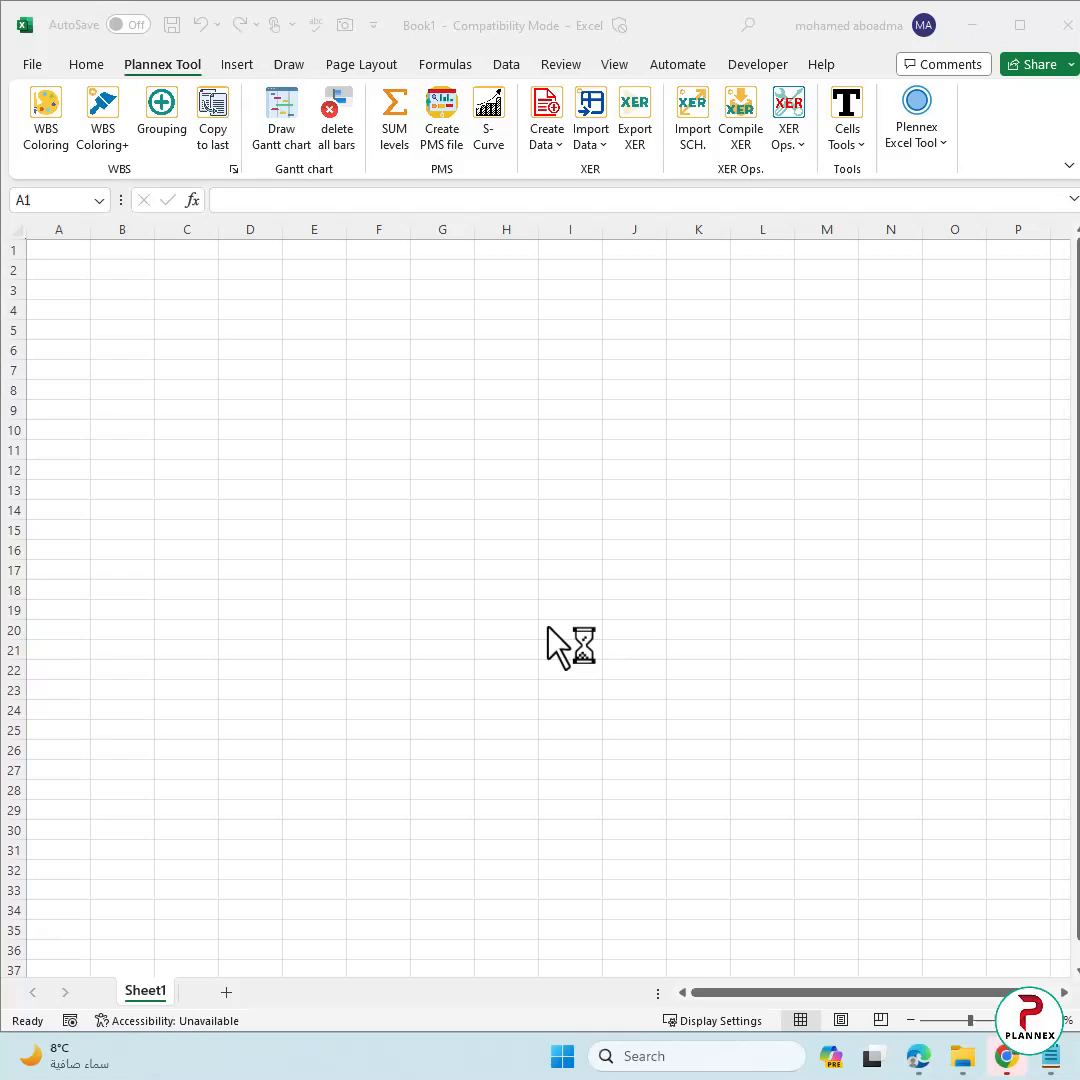
pyautogui.moveTo(428, 512)
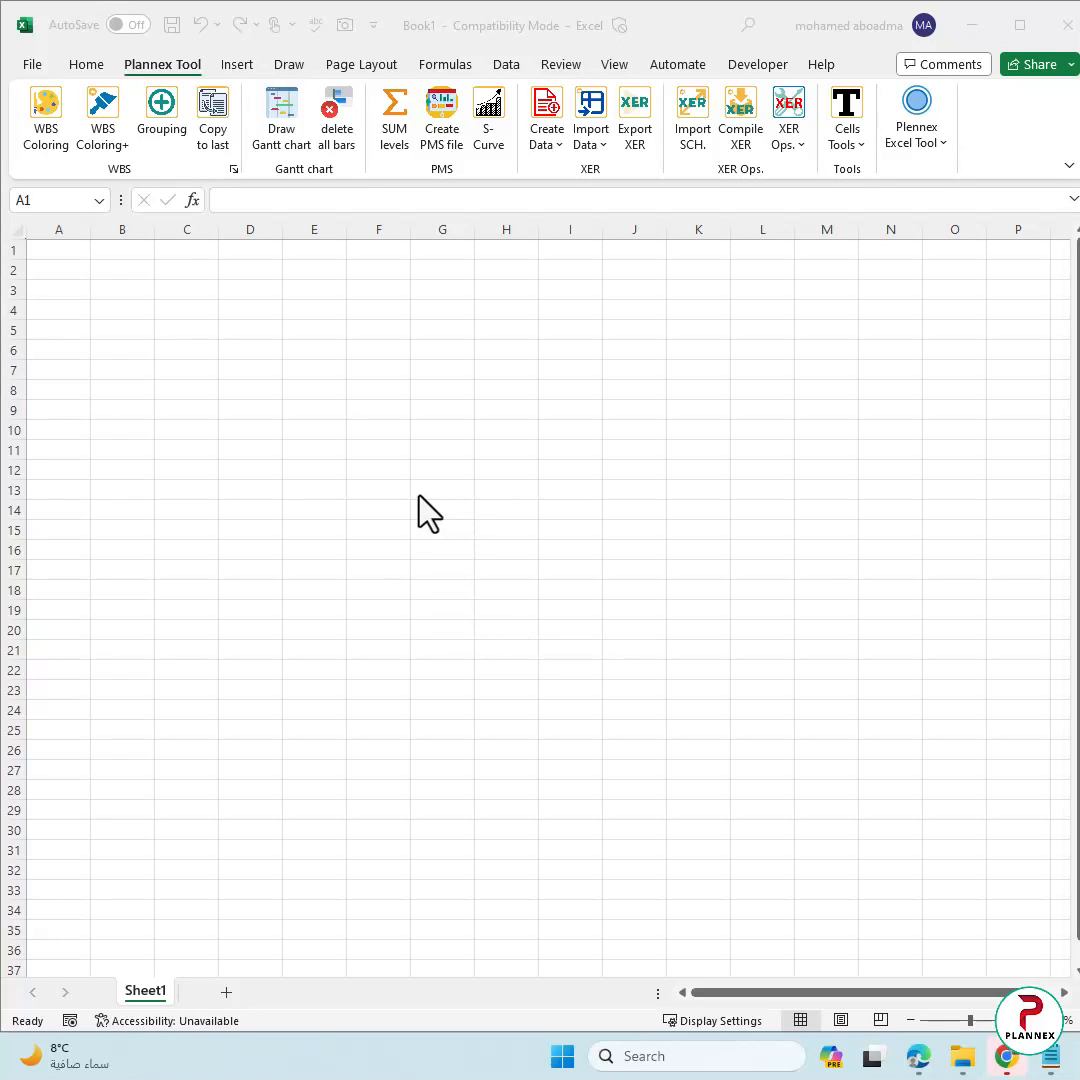
pyautogui.moveTo(468, 450)
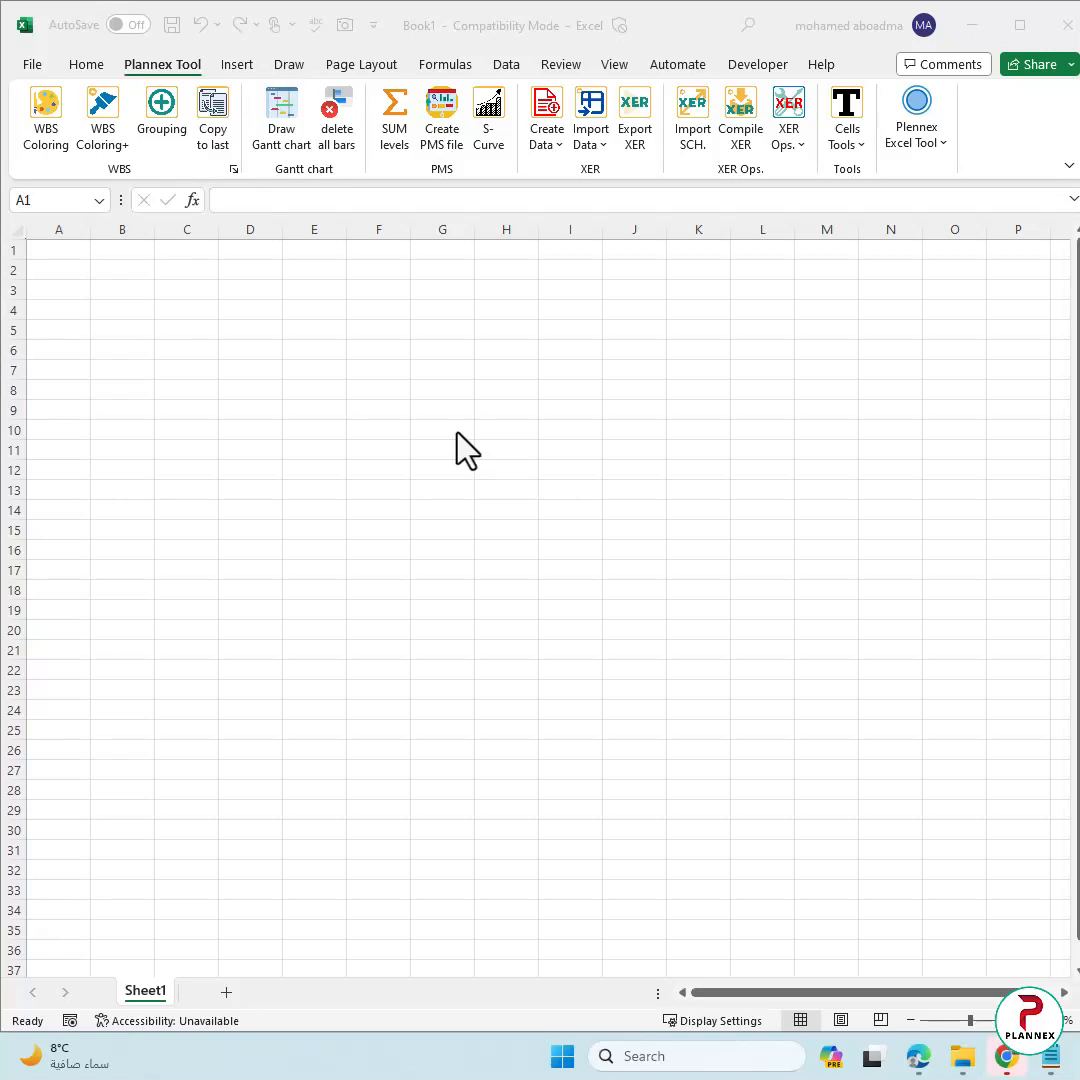
pyautogui.moveTo(664, 384)
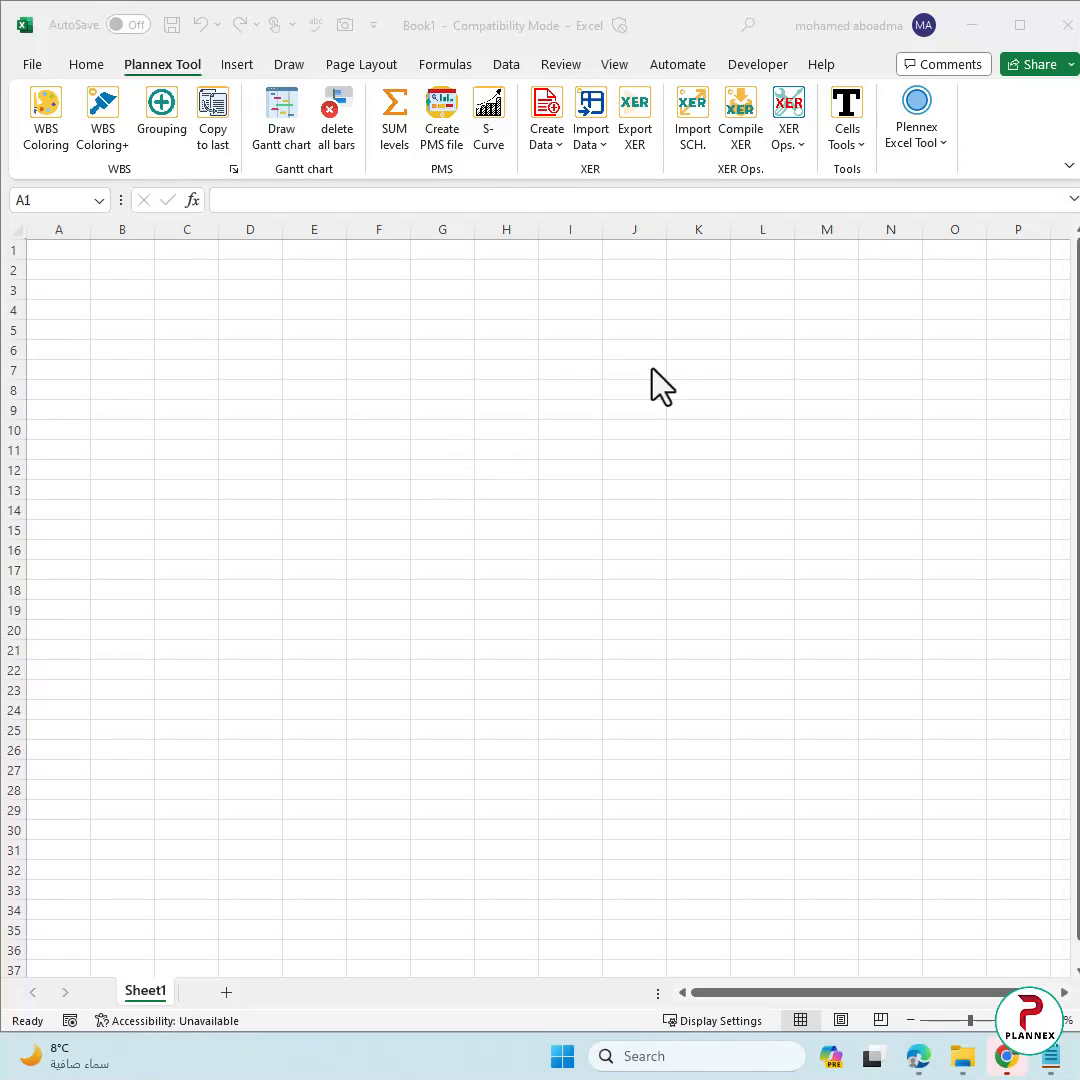
pyautogui.moveTo(462, 192)
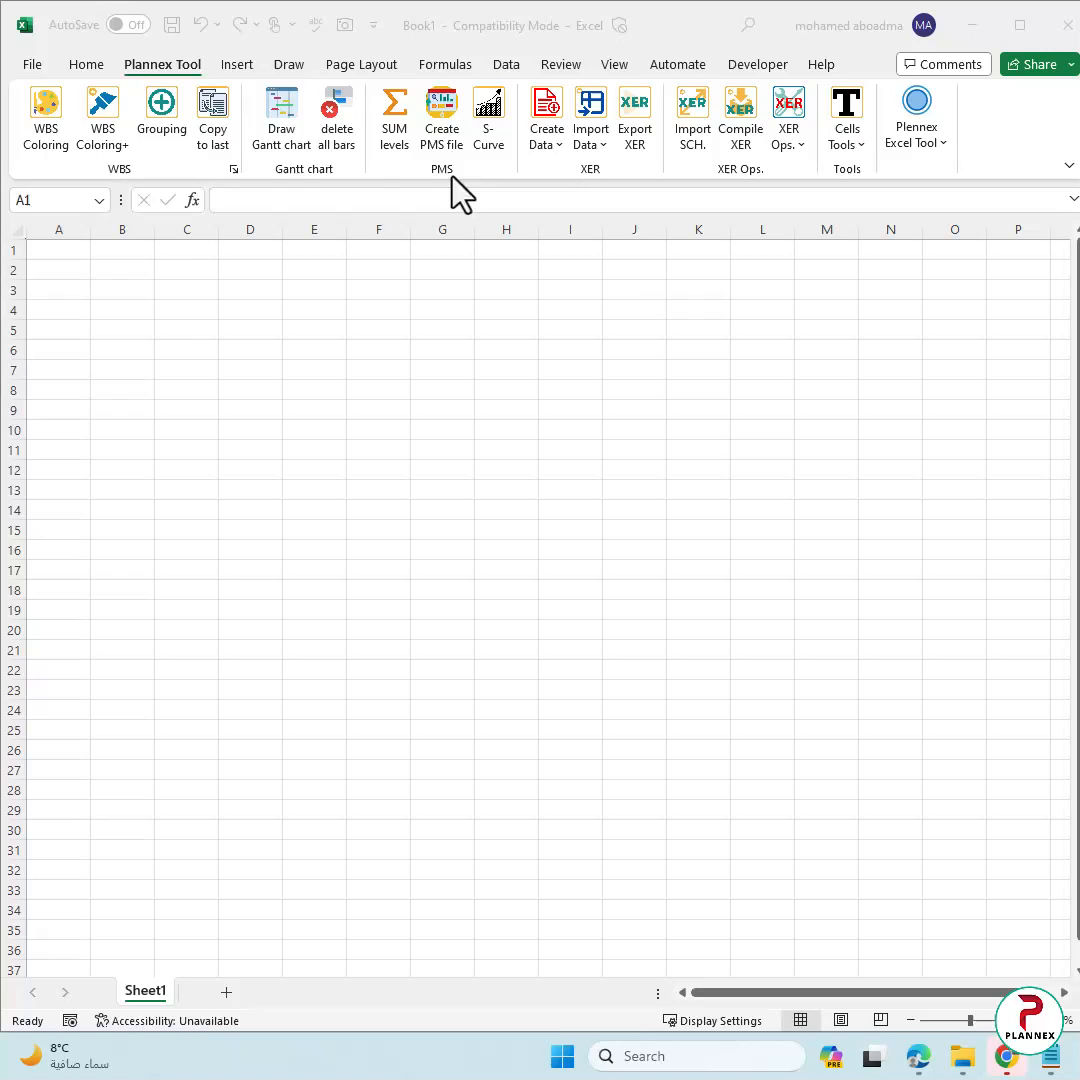
pyautogui.moveTo(852, 490)
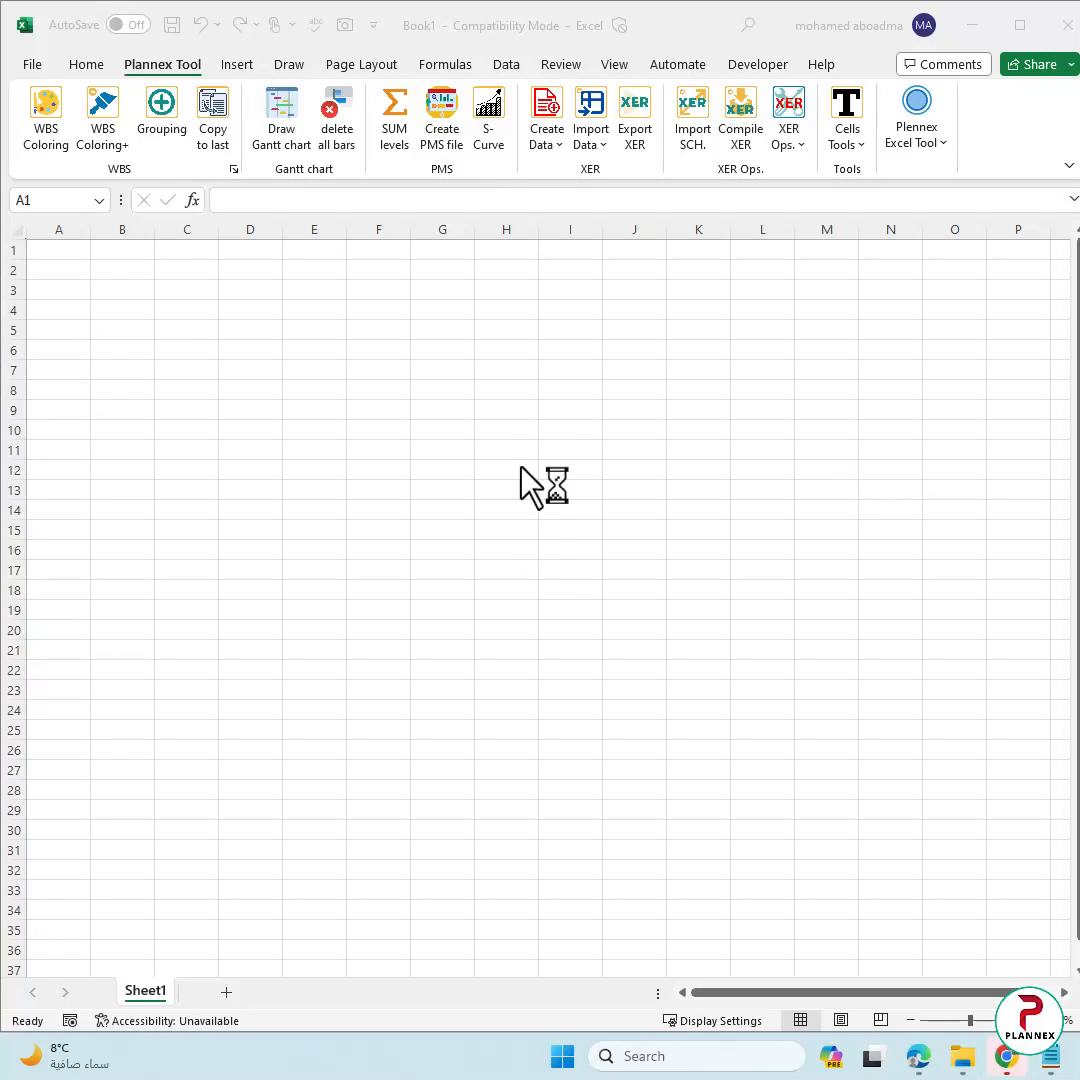
pyautogui.moveTo(556, 496)
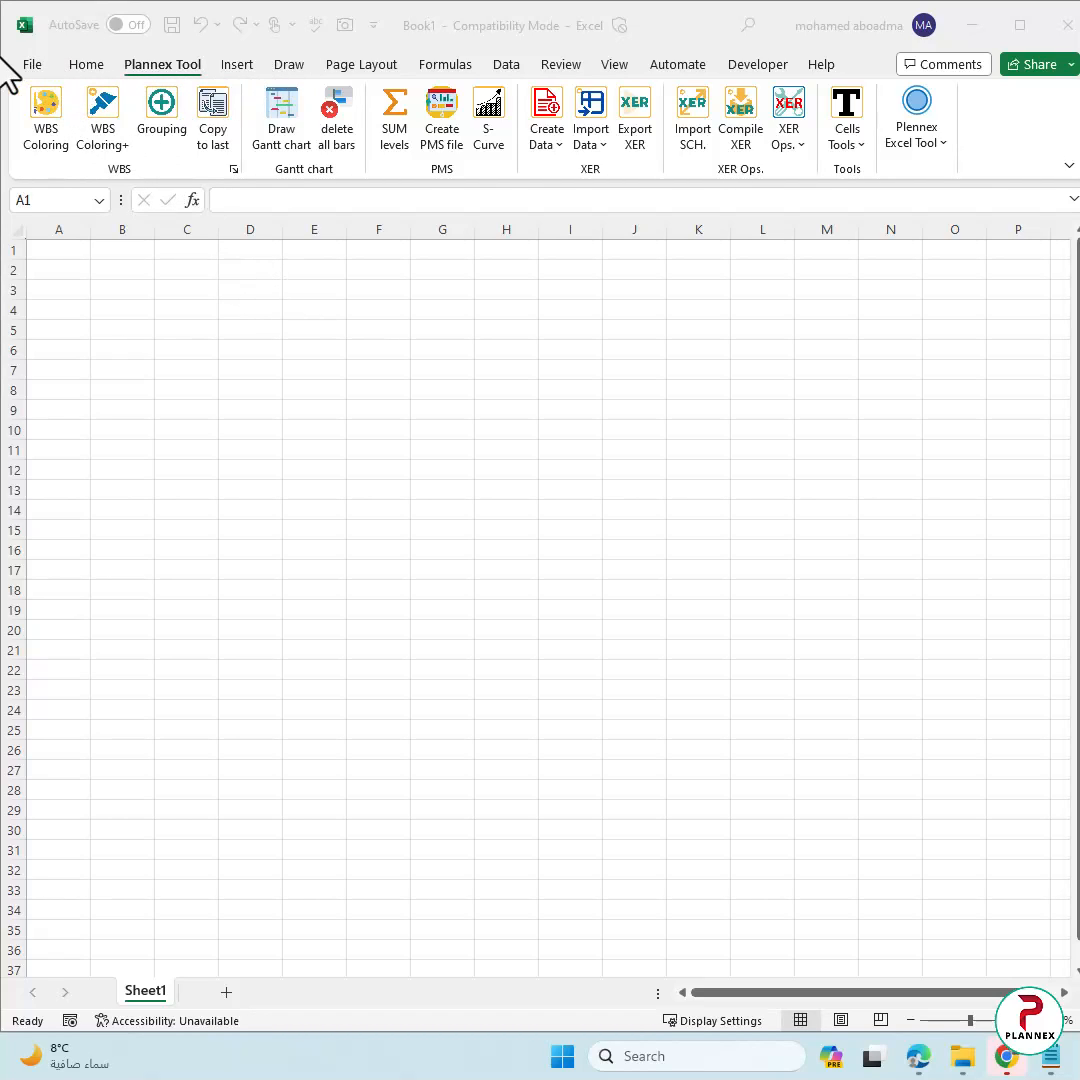
# Step: Uncheck Plannex Excel Tool in the Excel Add-ins list via File > Options > Add-ins and confirm
pyautogui.click(32, 64)
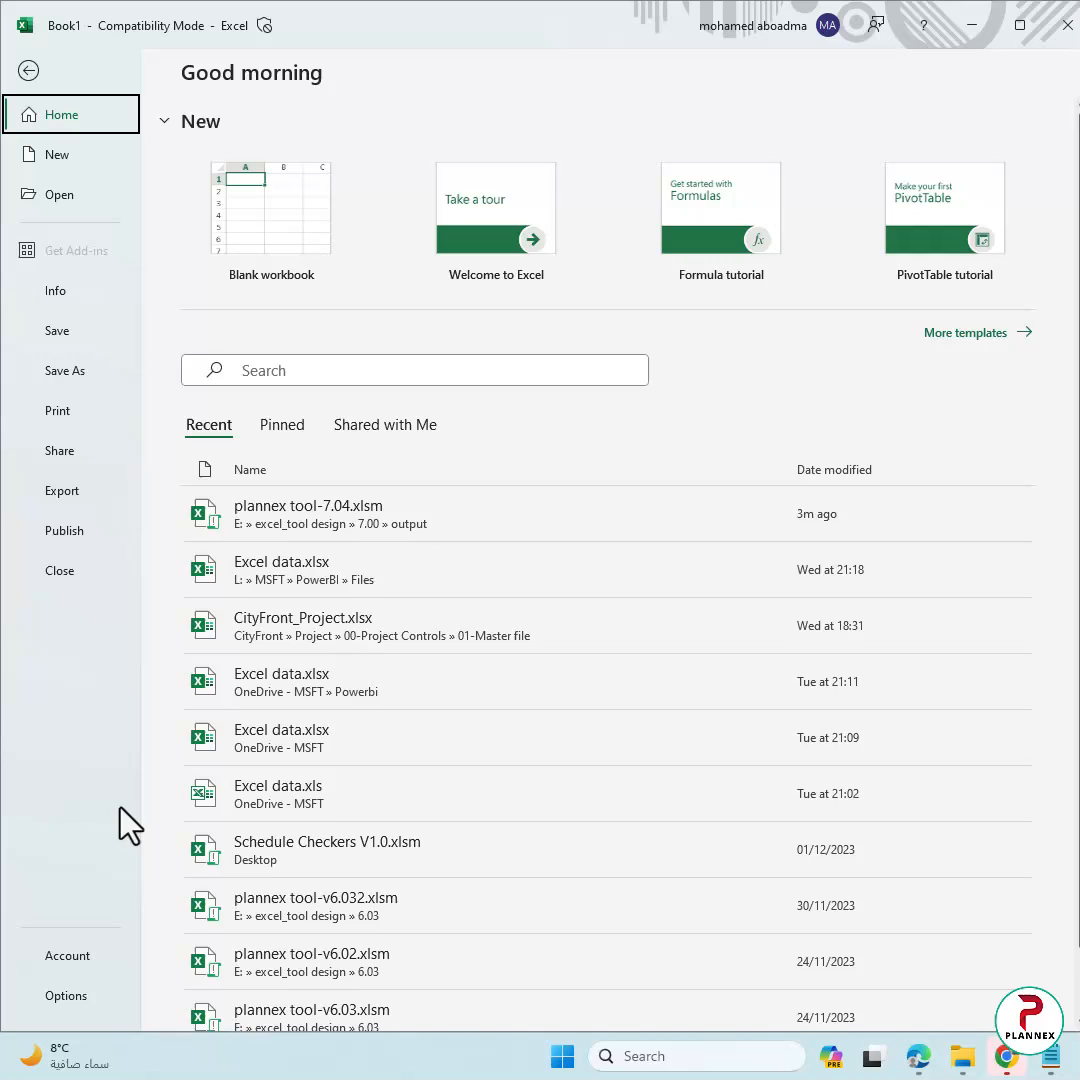
pyautogui.click(64, 996)
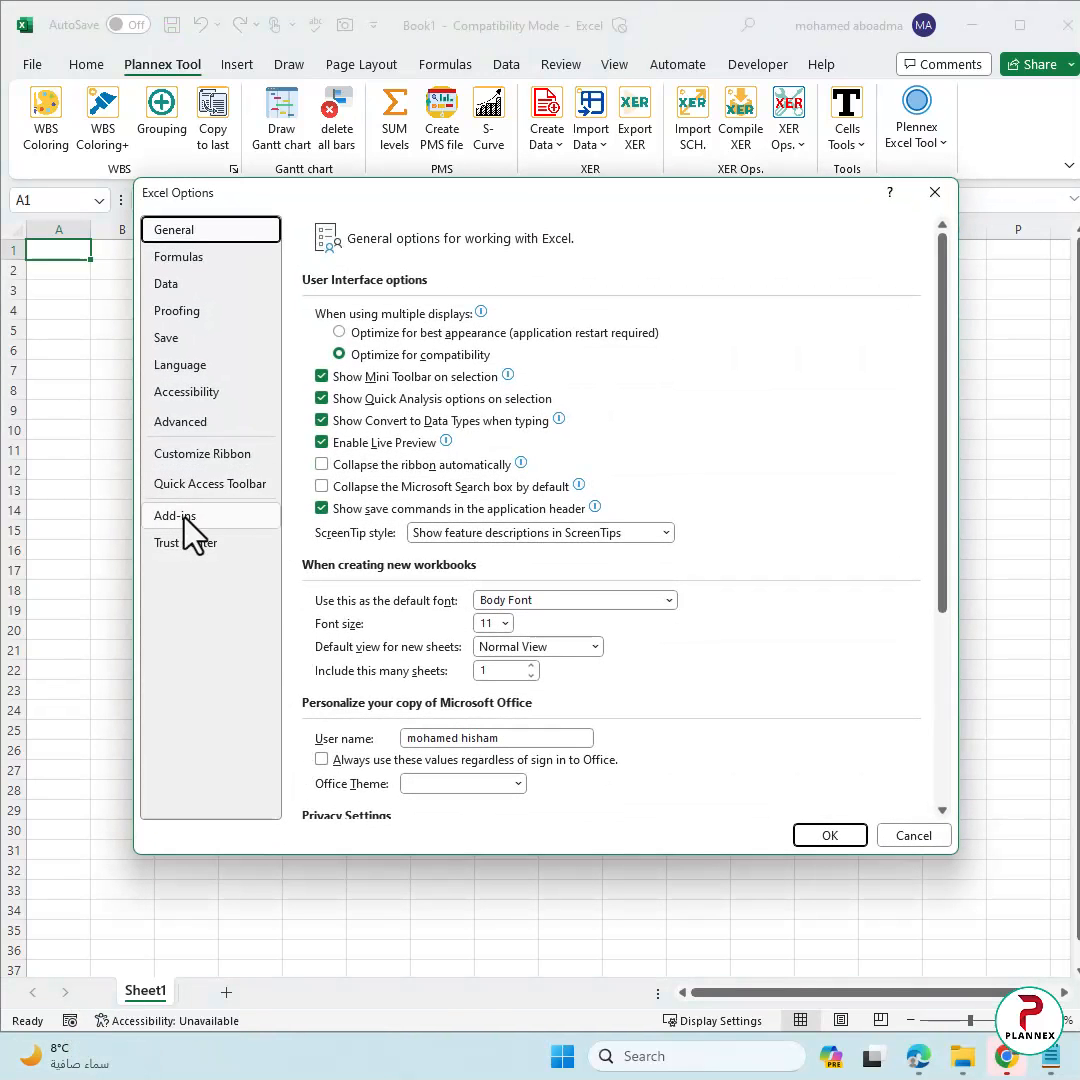
pyautogui.click(176, 516)
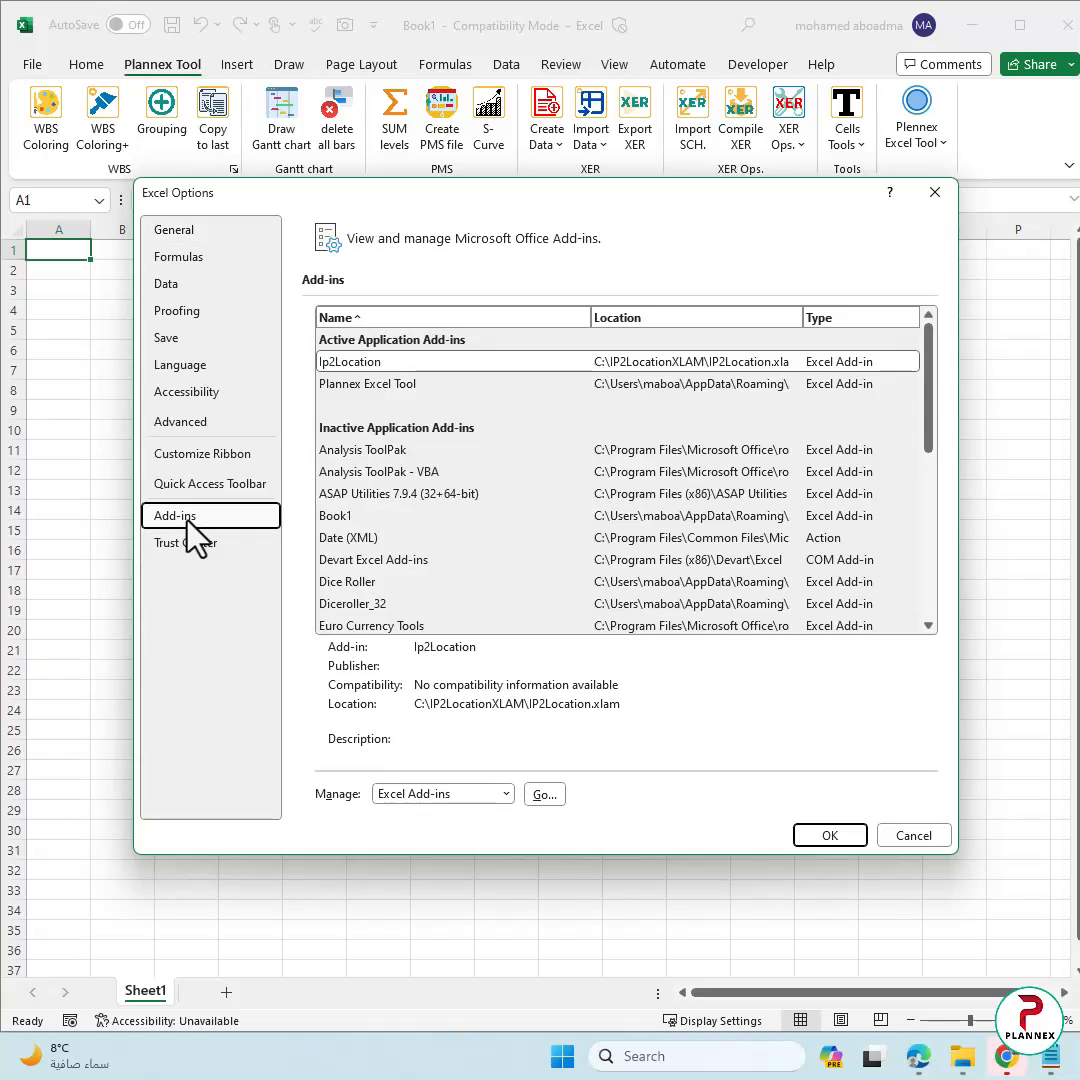
pyautogui.moveTo(528, 810)
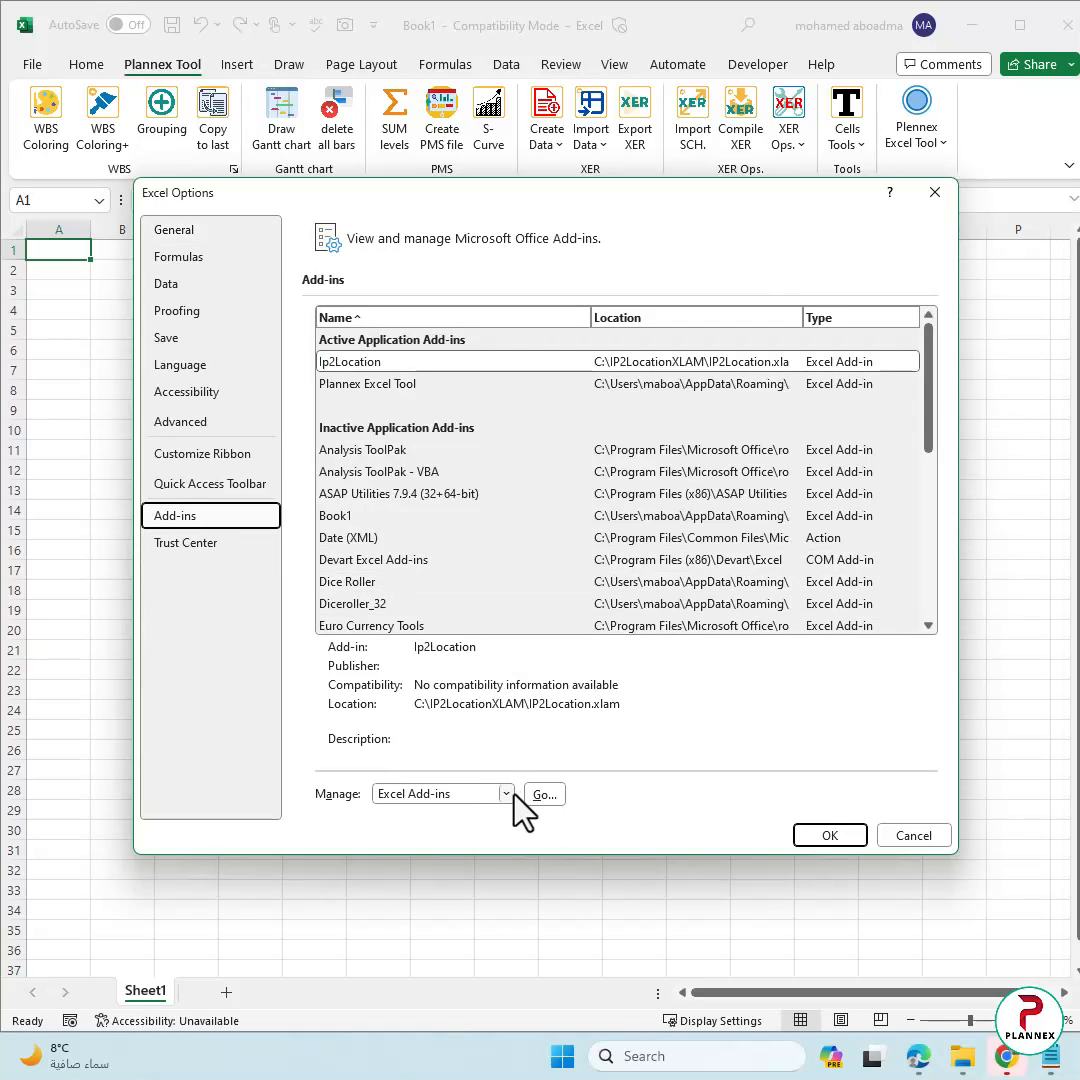
pyautogui.moveTo(544, 816)
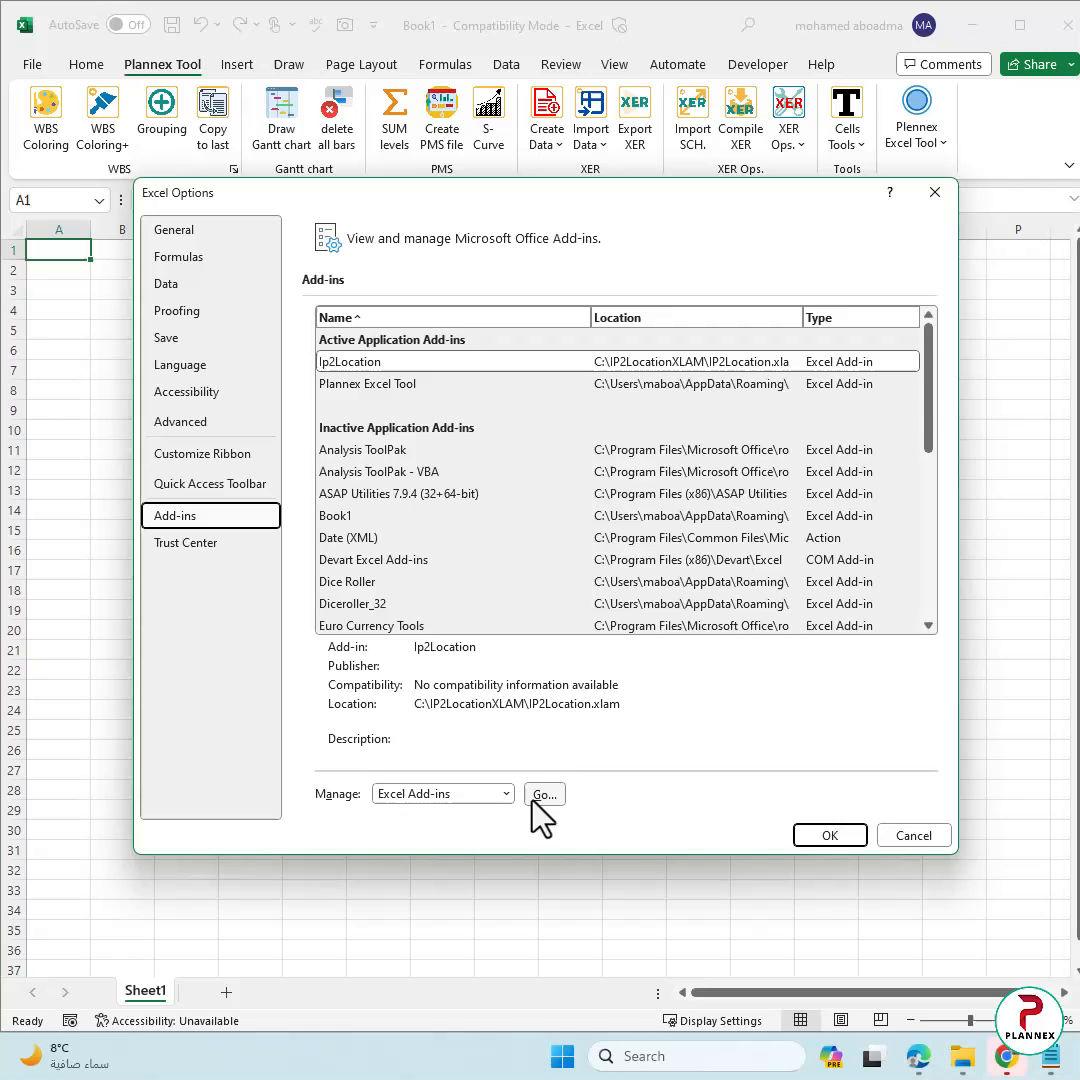
pyautogui.click(544, 792)
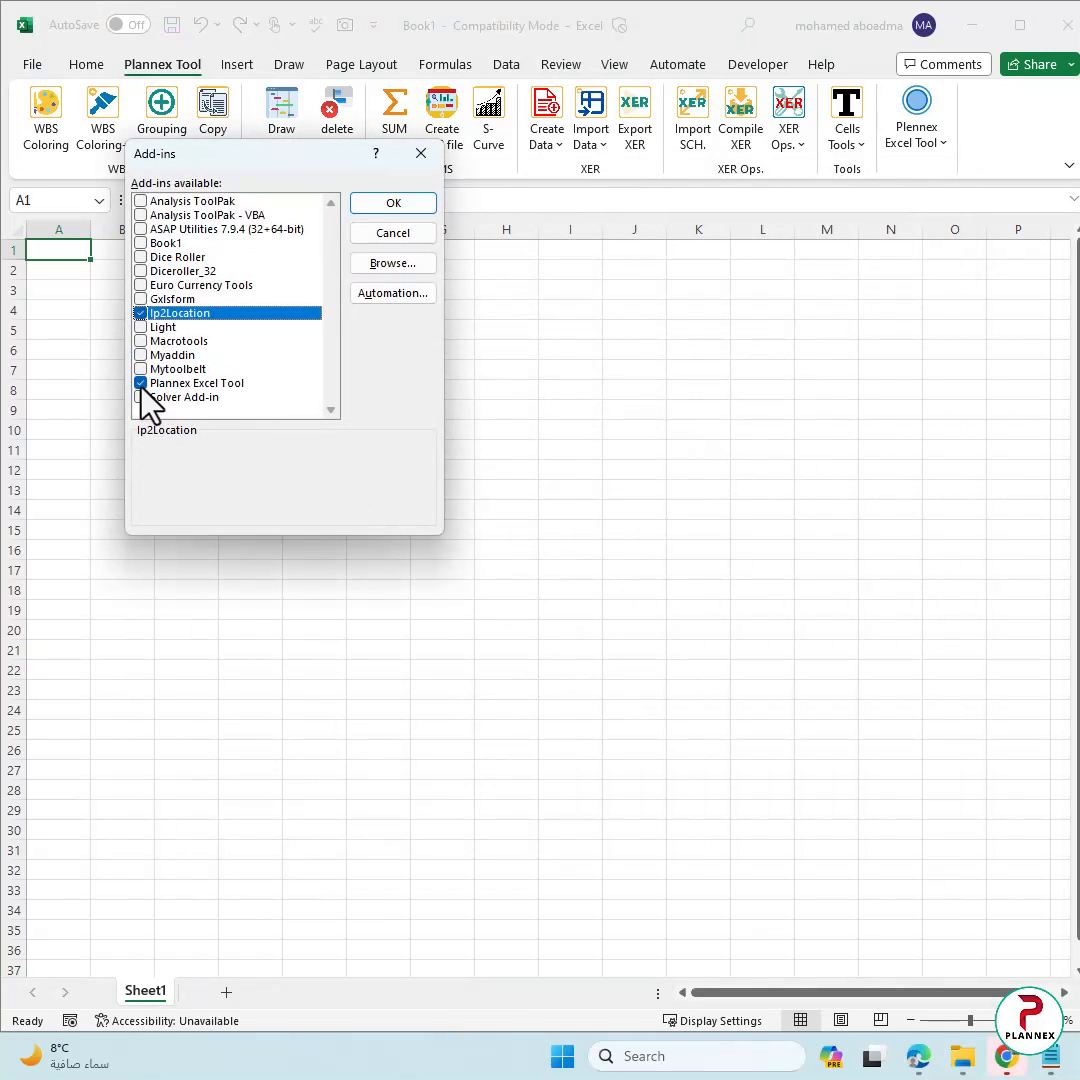
pyautogui.click(196, 384)
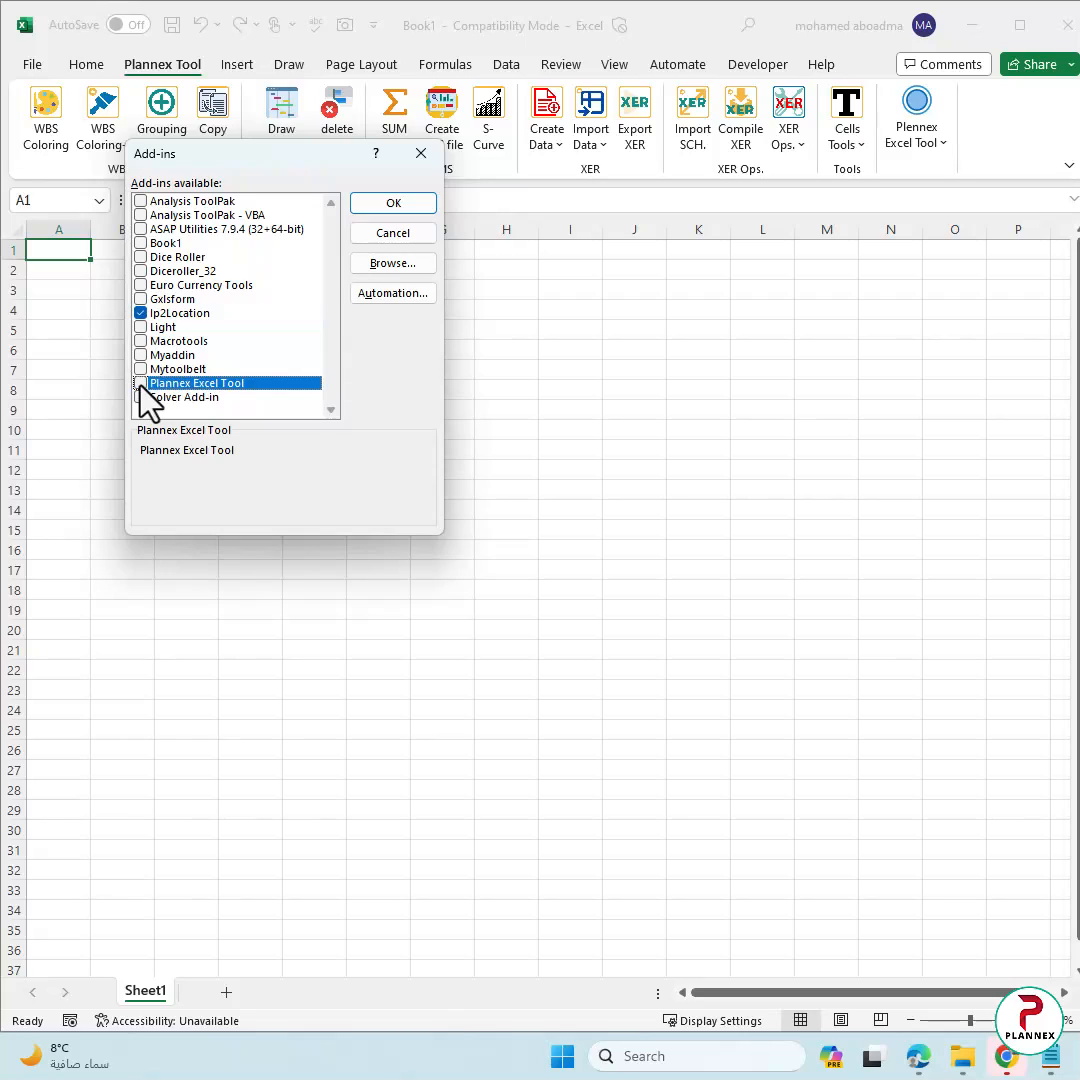
pyautogui.click(392, 204)
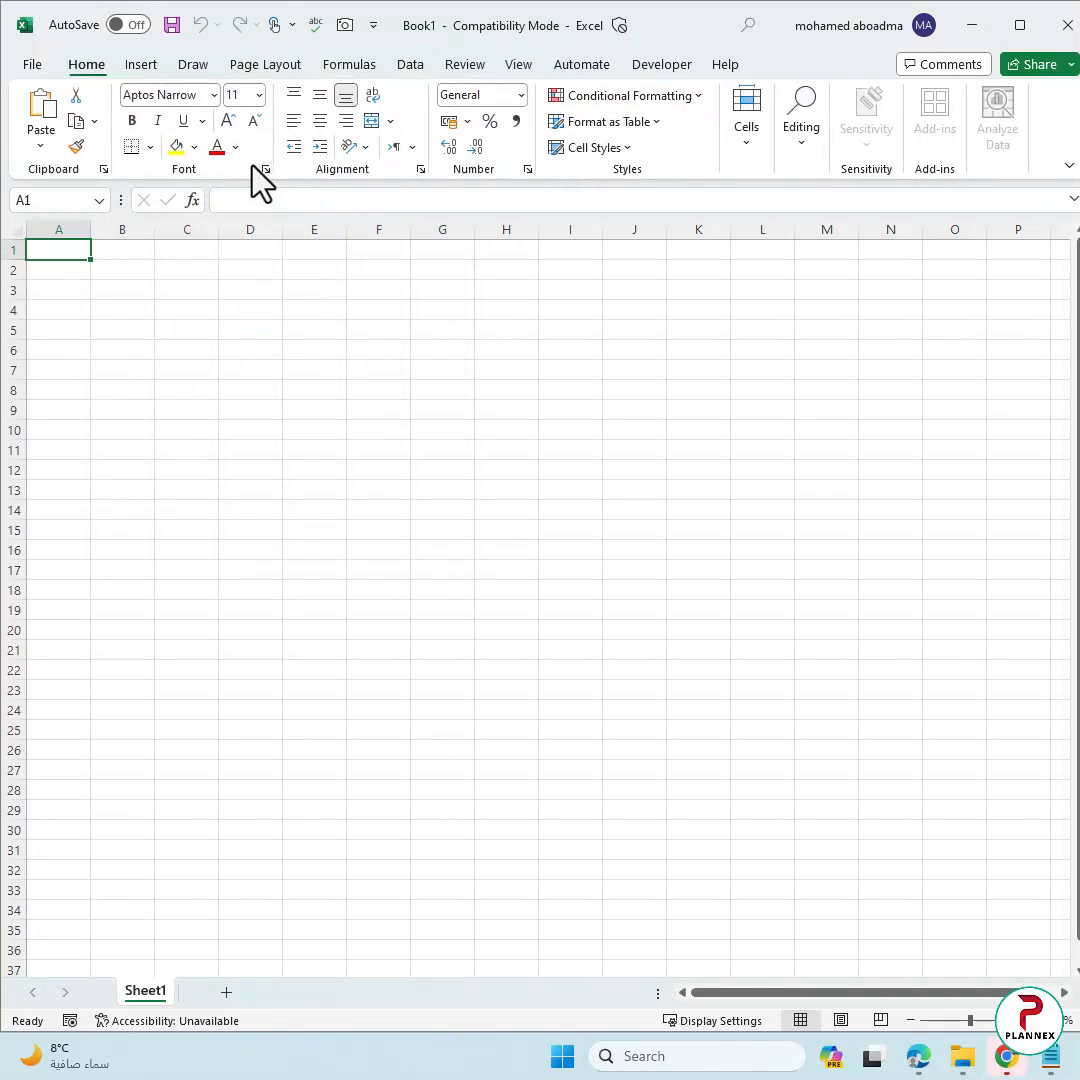
pyautogui.moveTo(170, 76)
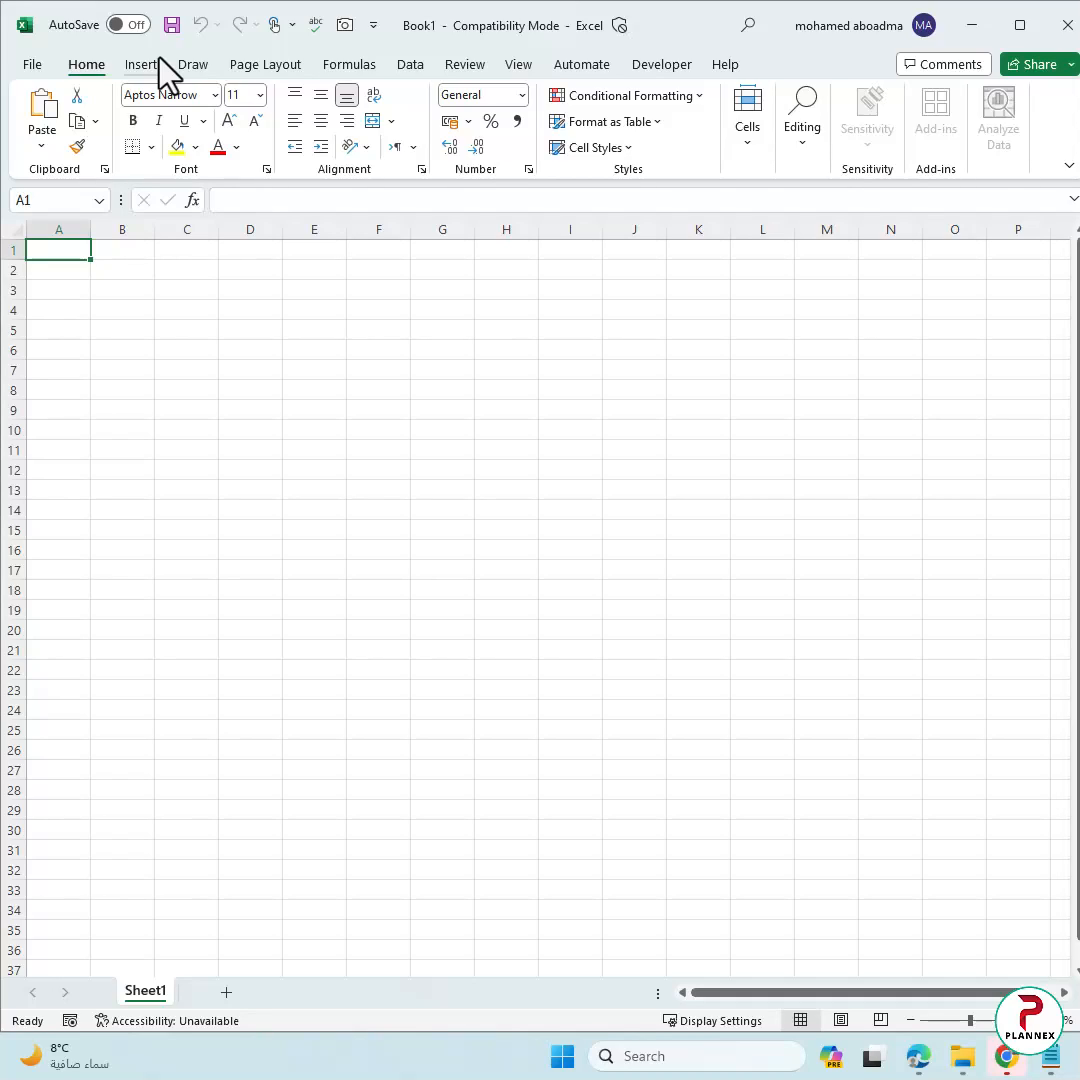
pyautogui.moveTo(568, 464)
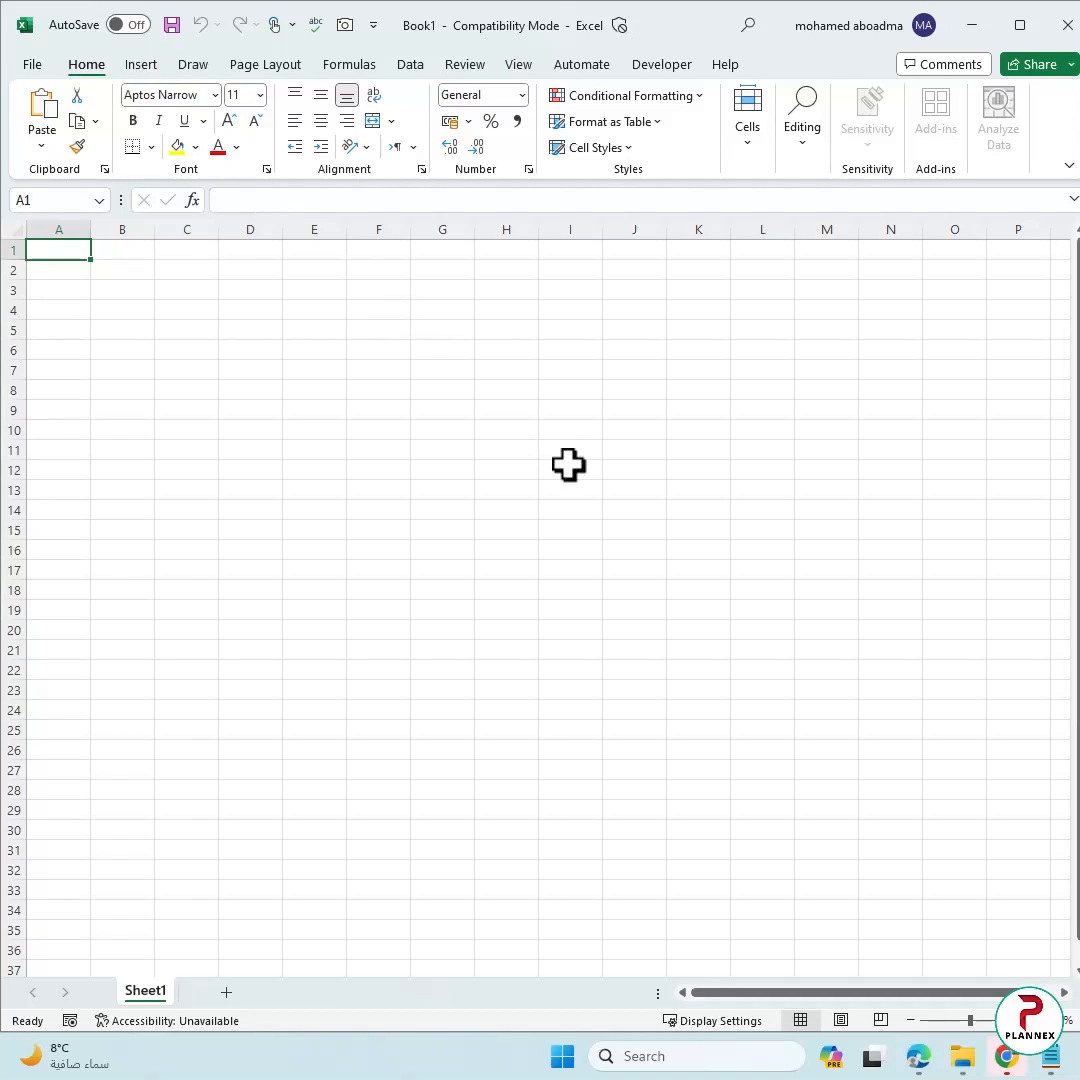
pyautogui.click(570, 468)
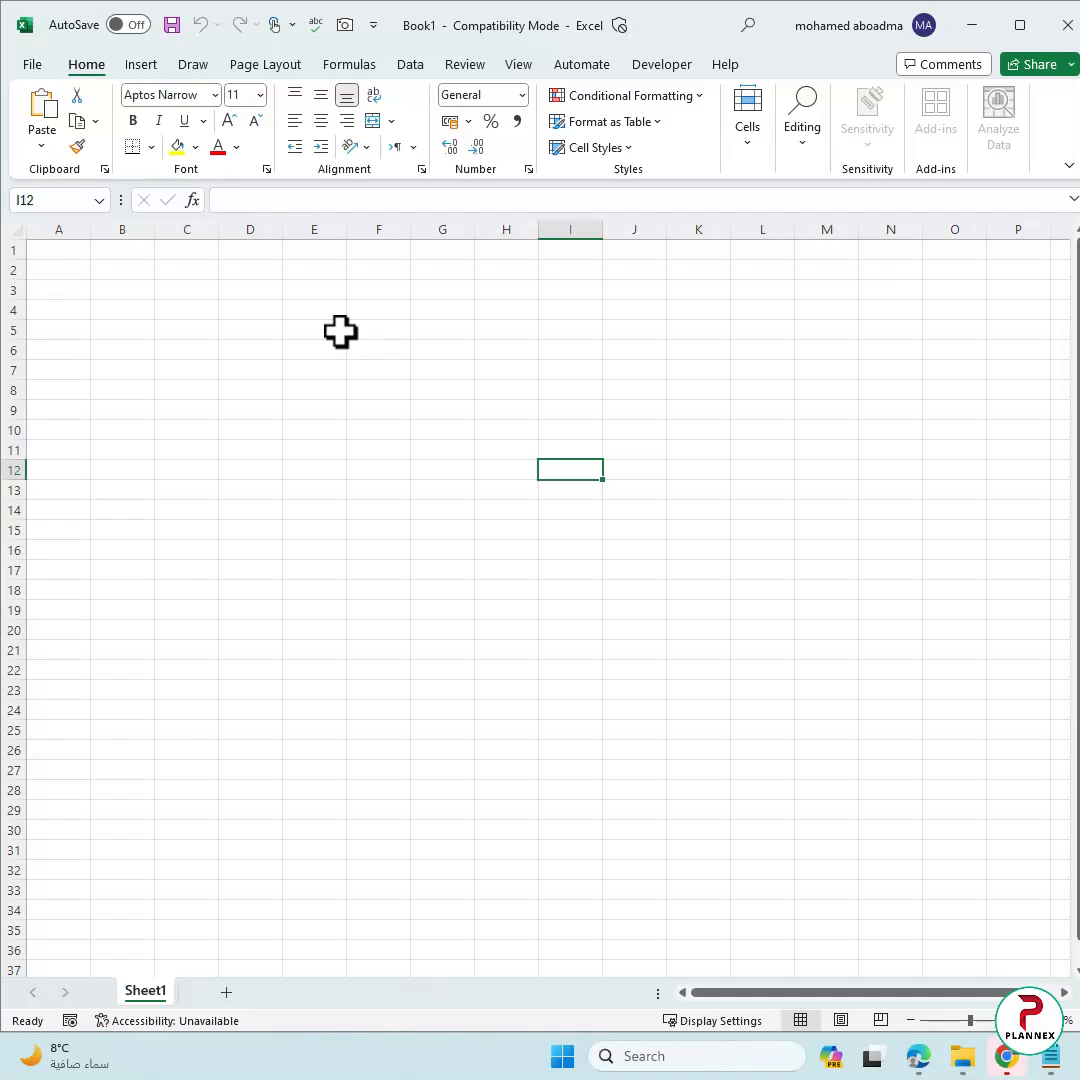
pyautogui.moveTo(28, 96)
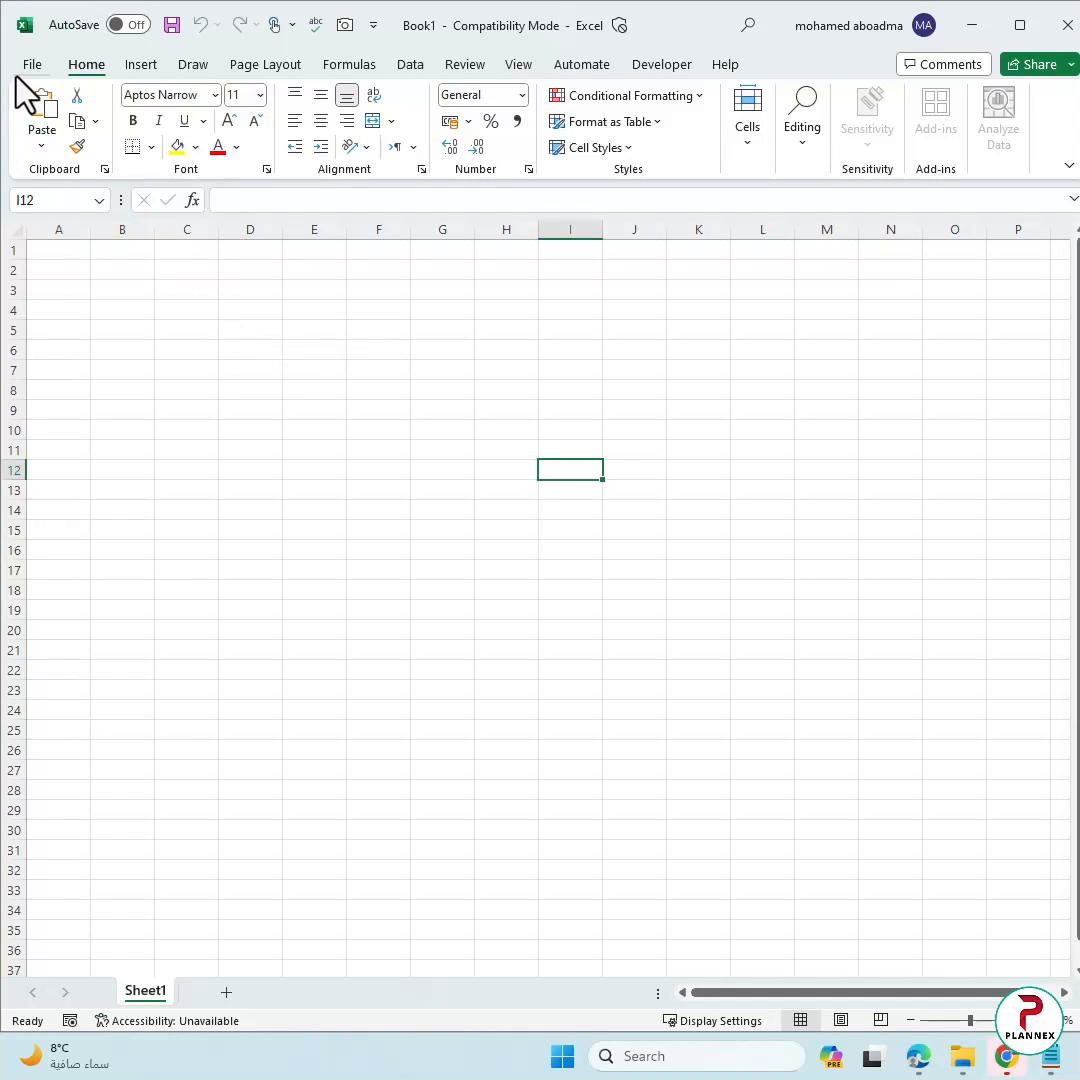
pyautogui.moveTo(38, 80)
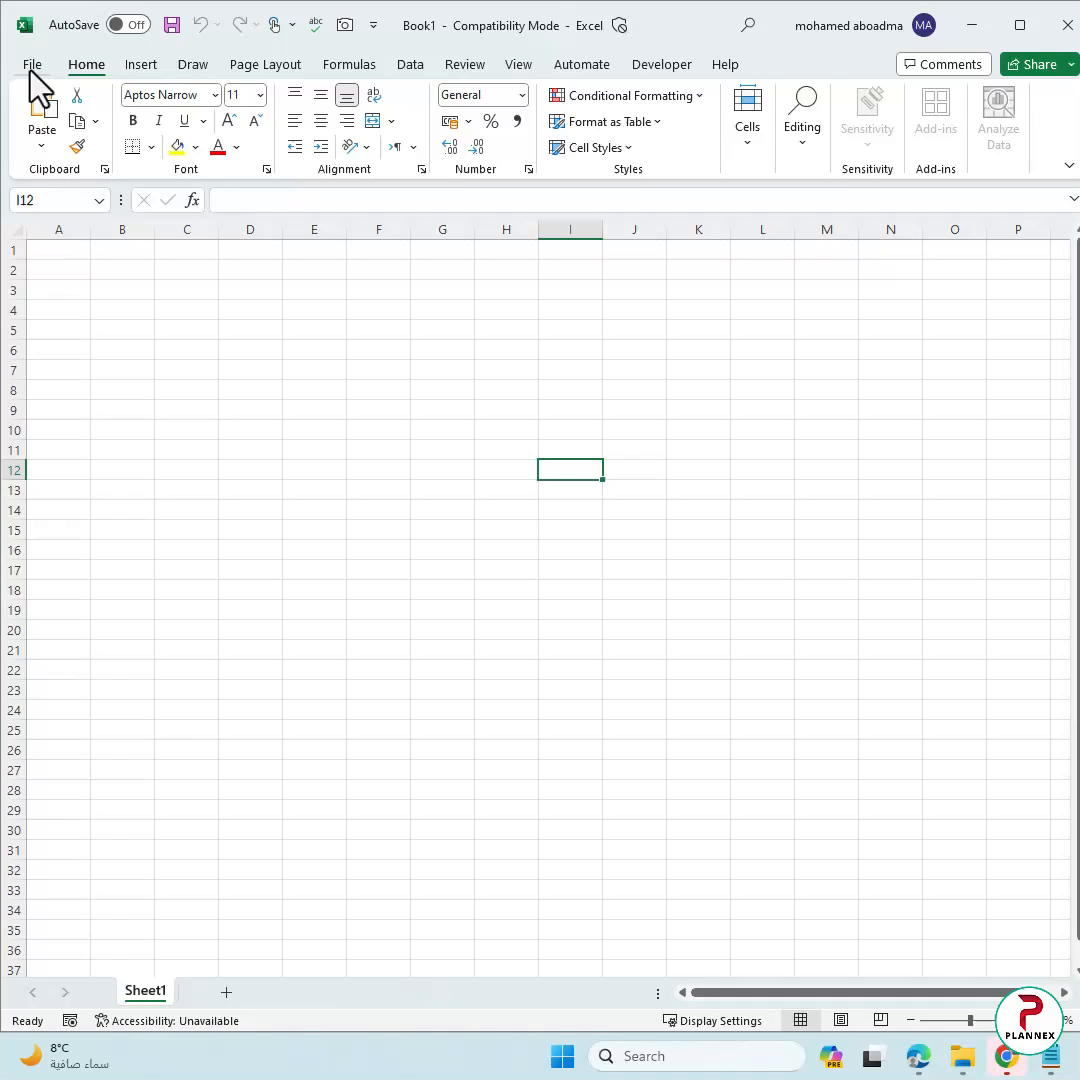
pyautogui.moveTo(724, 196)
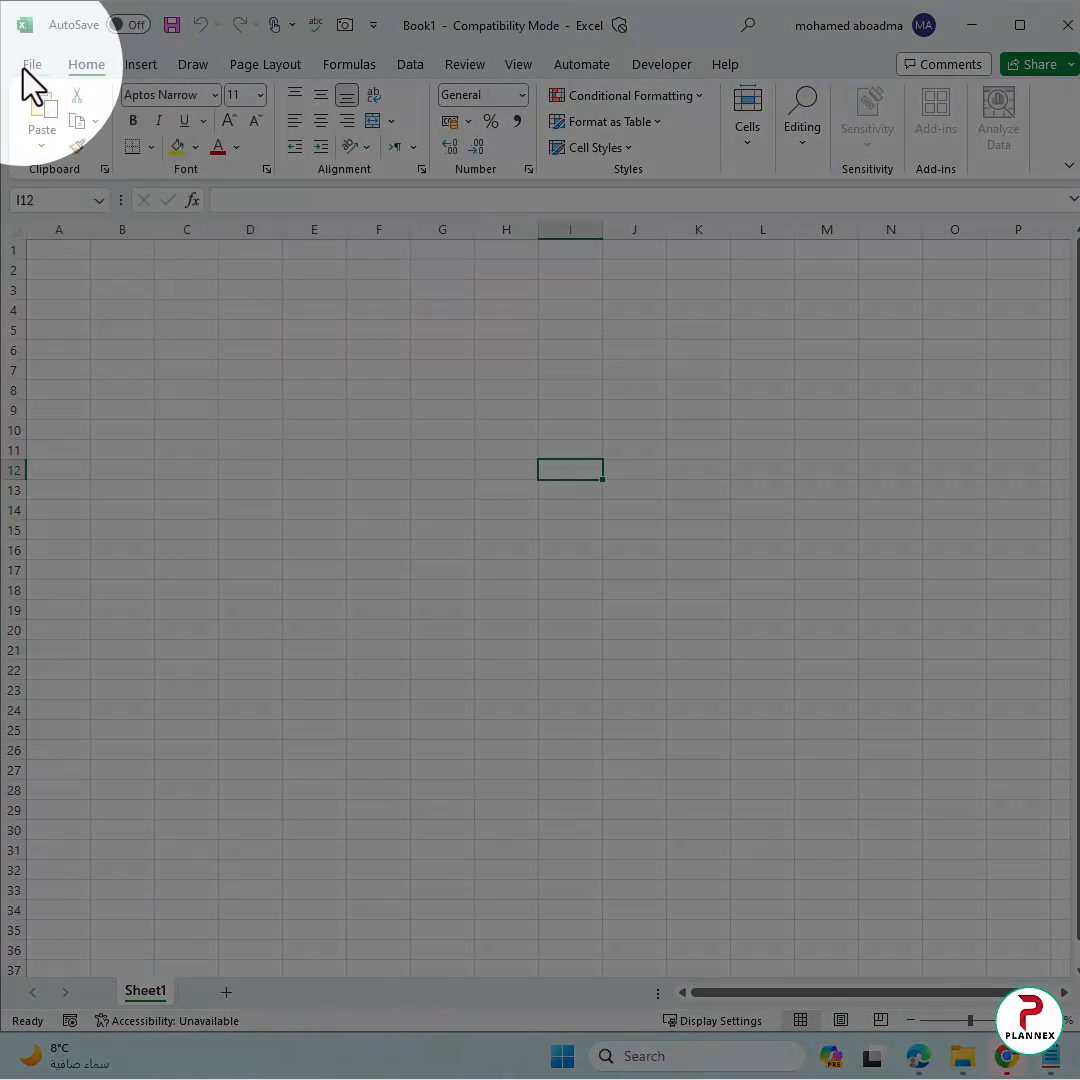
# Step: Reach the full Save As window on This PC and set Save as type to Excel Add-in (*.xlam)
pyautogui.click(32, 64)
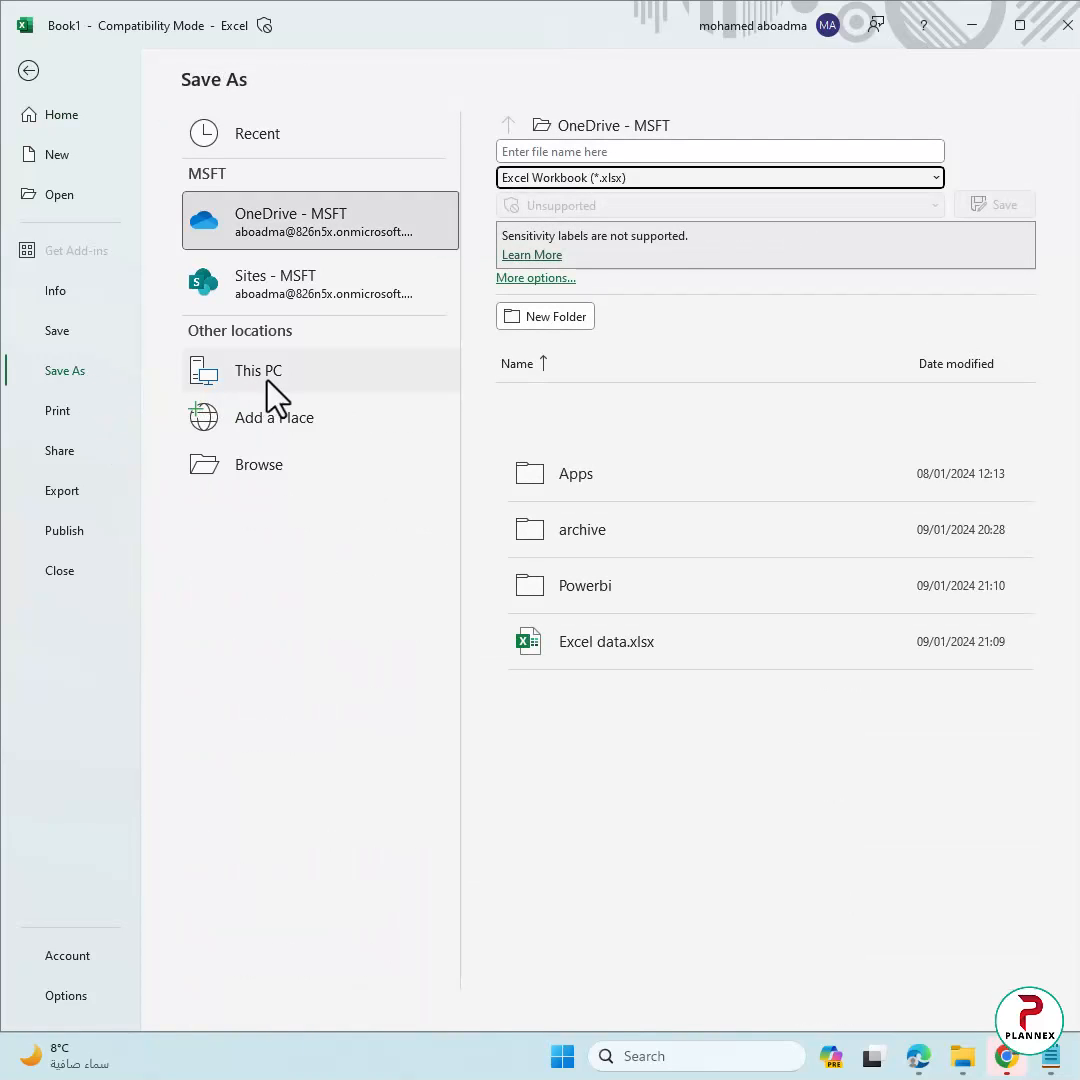
pyautogui.click(256, 370)
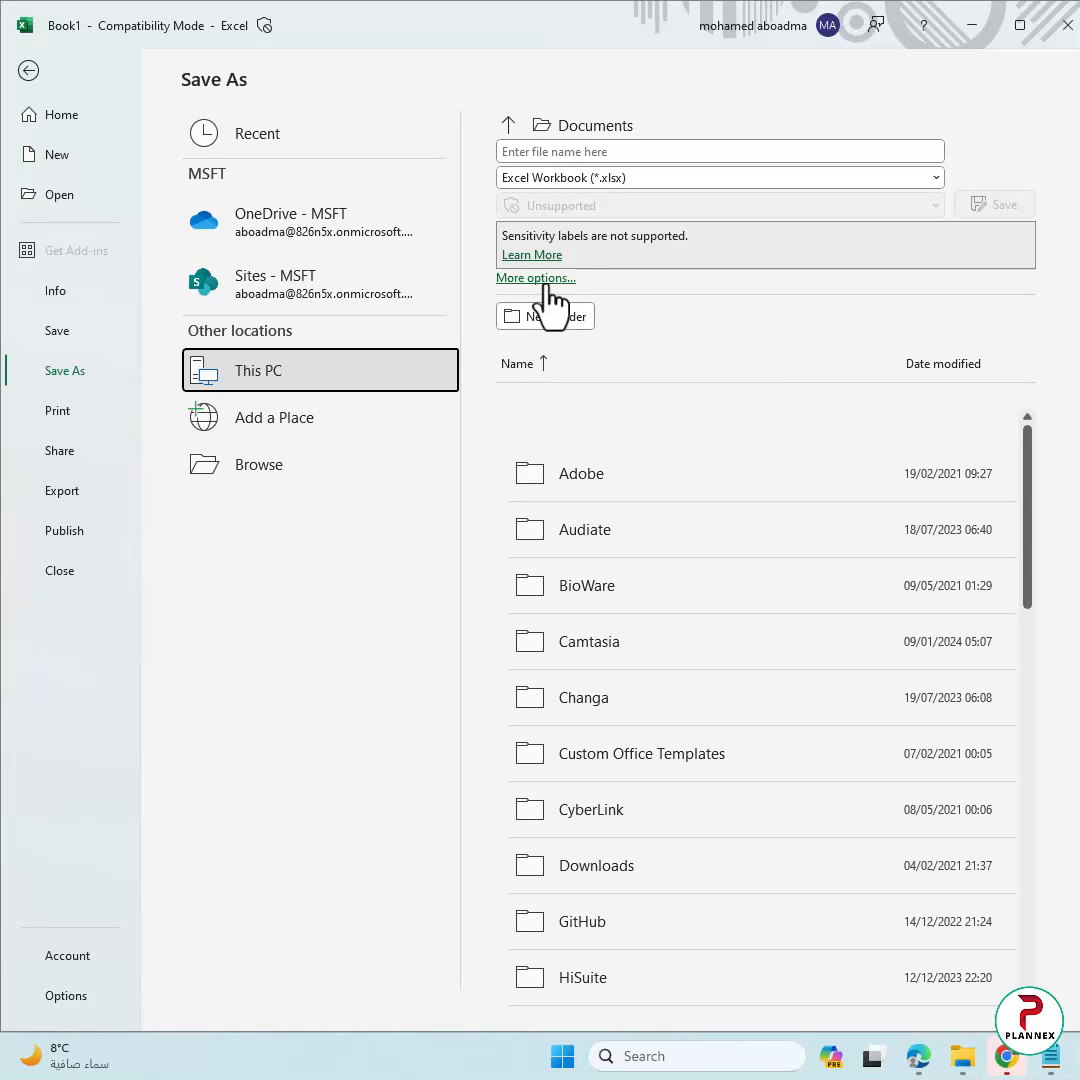
pyautogui.click(536, 278)
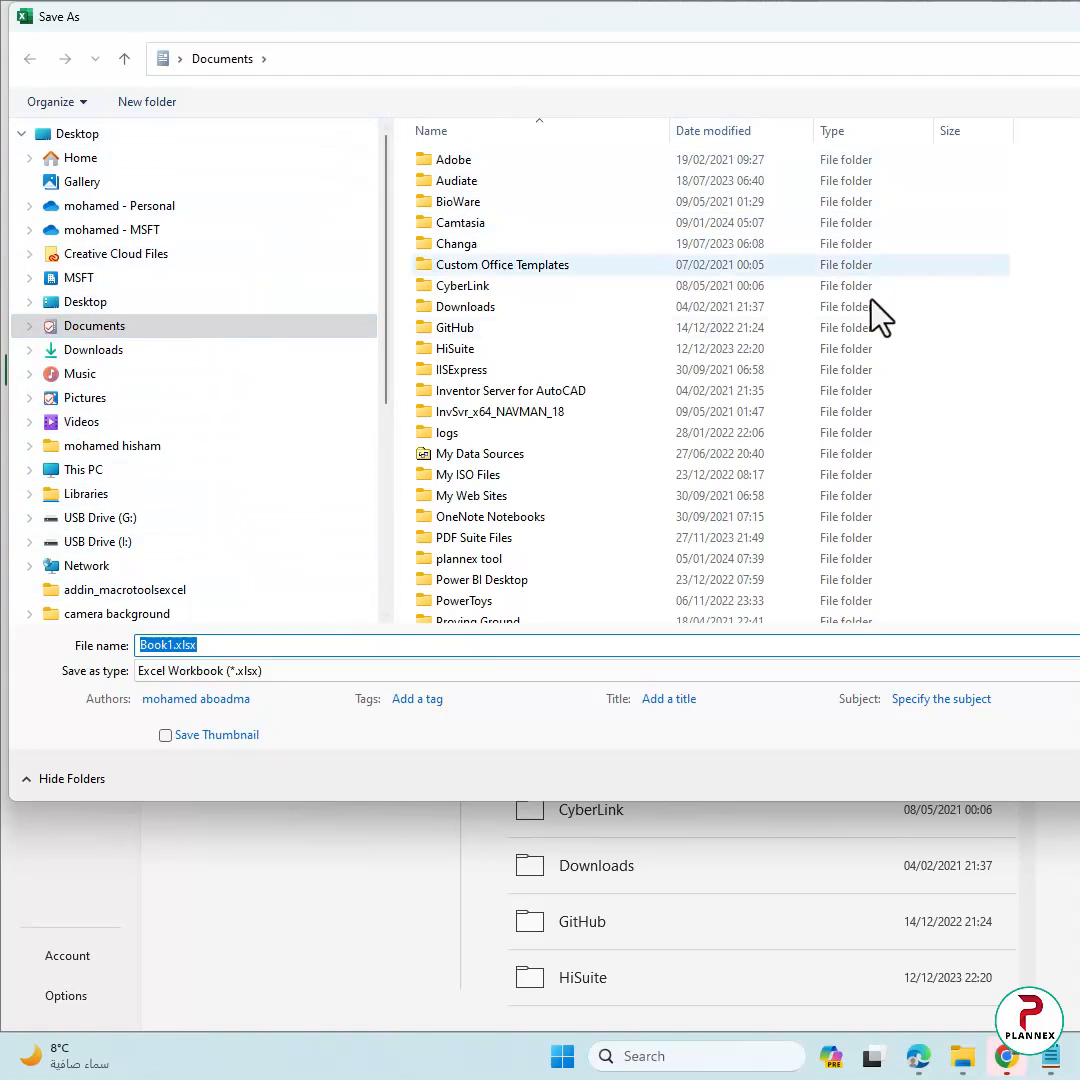
pyautogui.moveTo(428, 708)
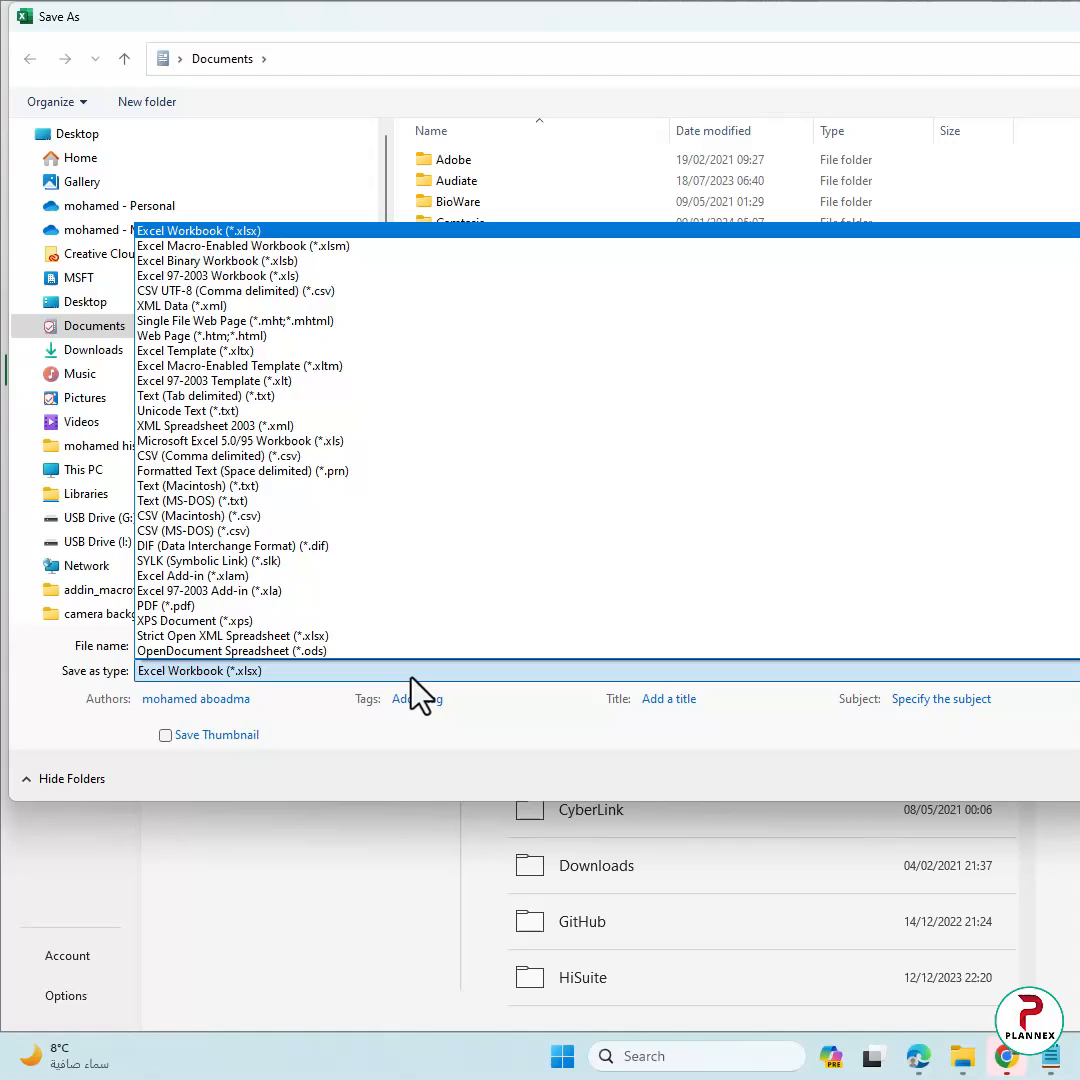
pyautogui.moveTo(230, 576)
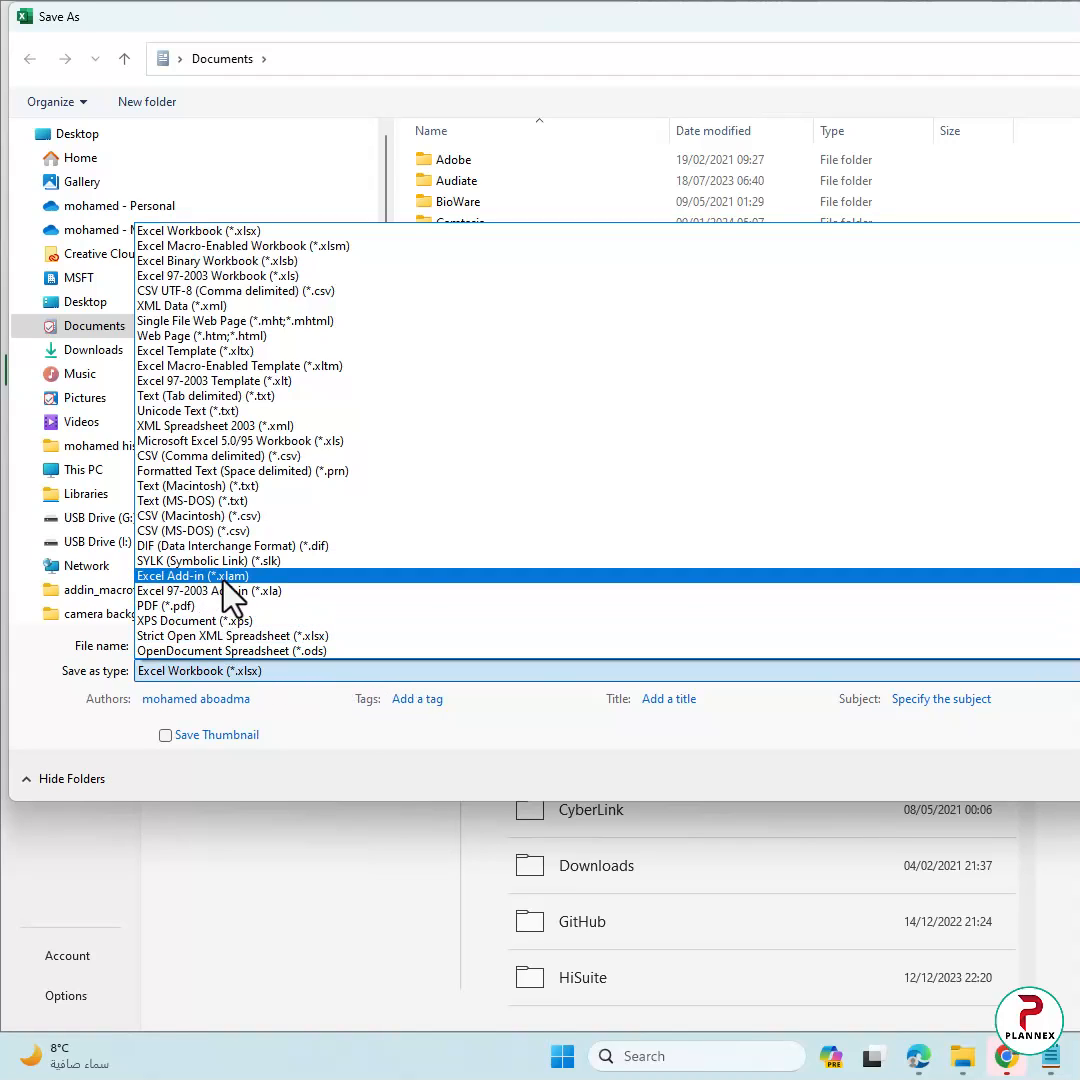
pyautogui.click(192, 576)
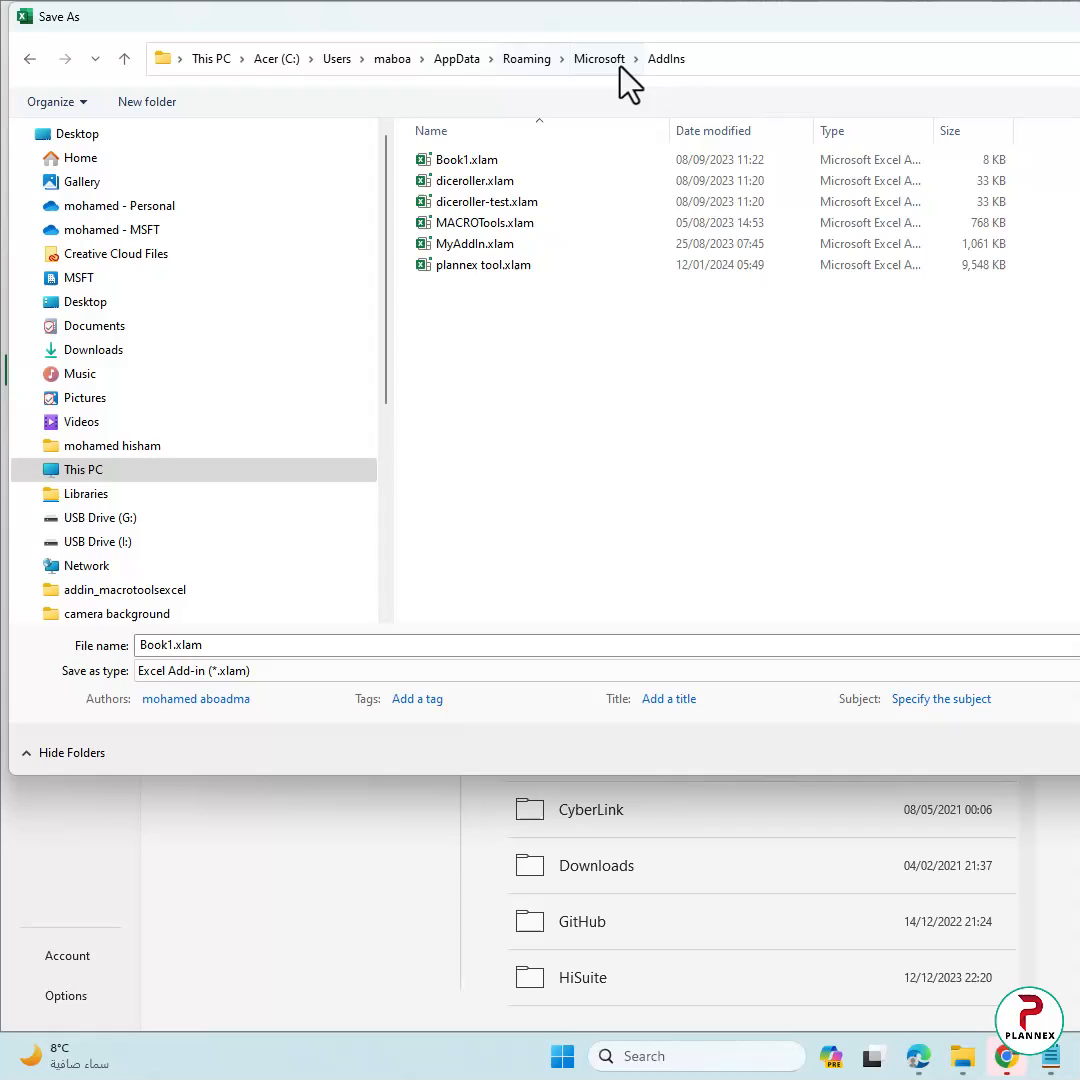
pyautogui.moveTo(740, 84)
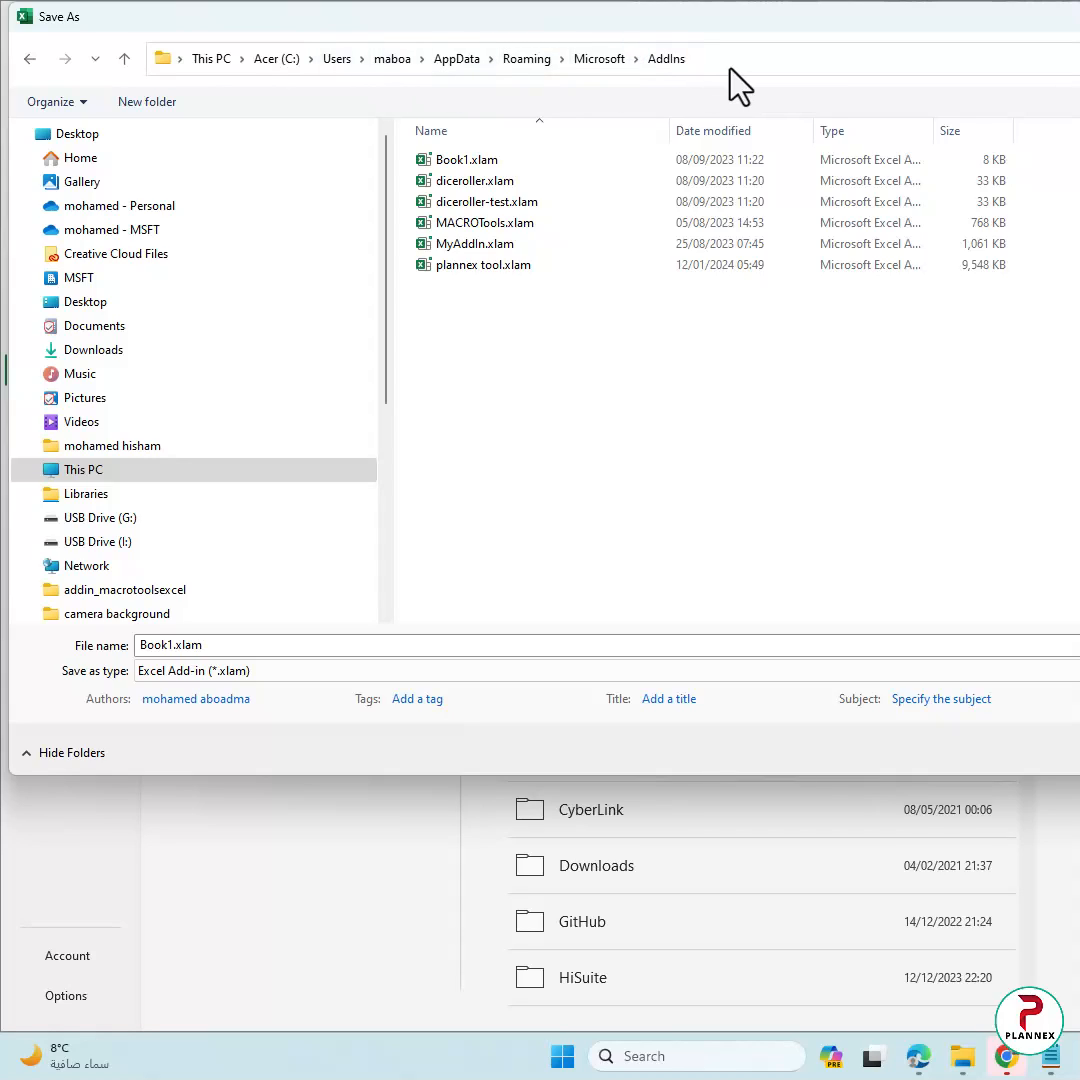
pyautogui.moveTo(504, 264)
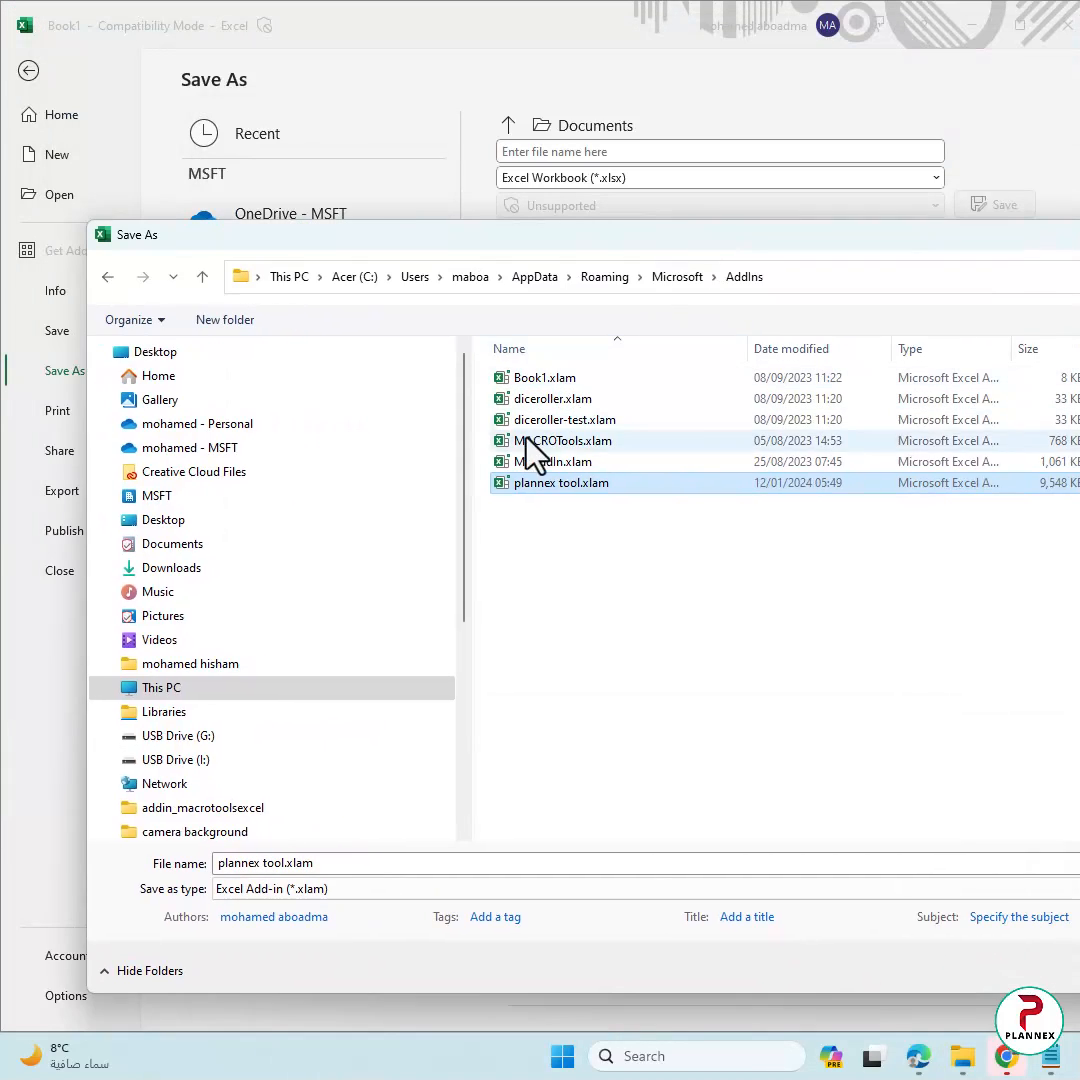
pyautogui.moveTo(584, 510)
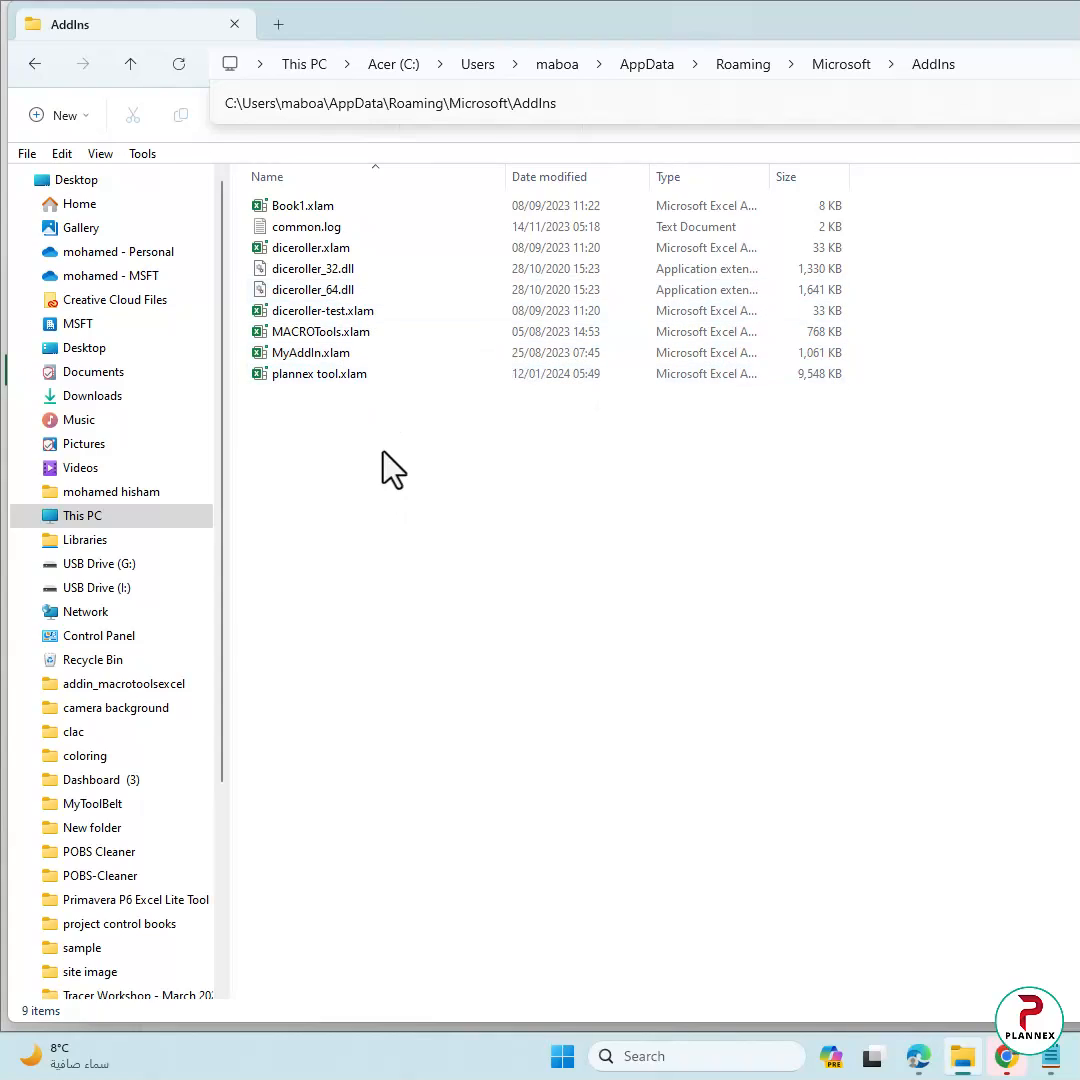
pyautogui.moveTo(464, 540)
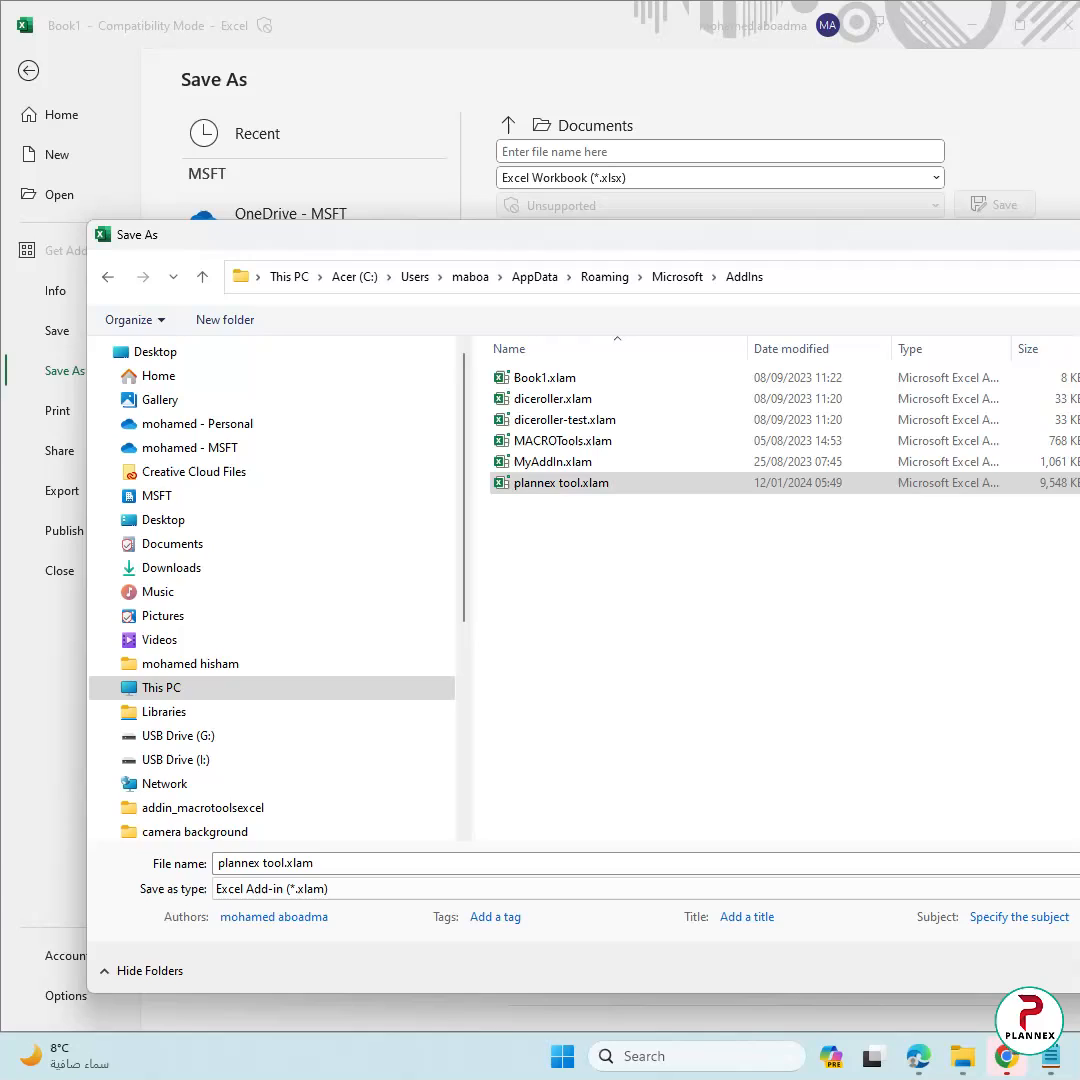
# Step: Select plannex tool.xlam in the AddIns folder window and delete it from the toolbar
pyautogui.click(1064, 24)
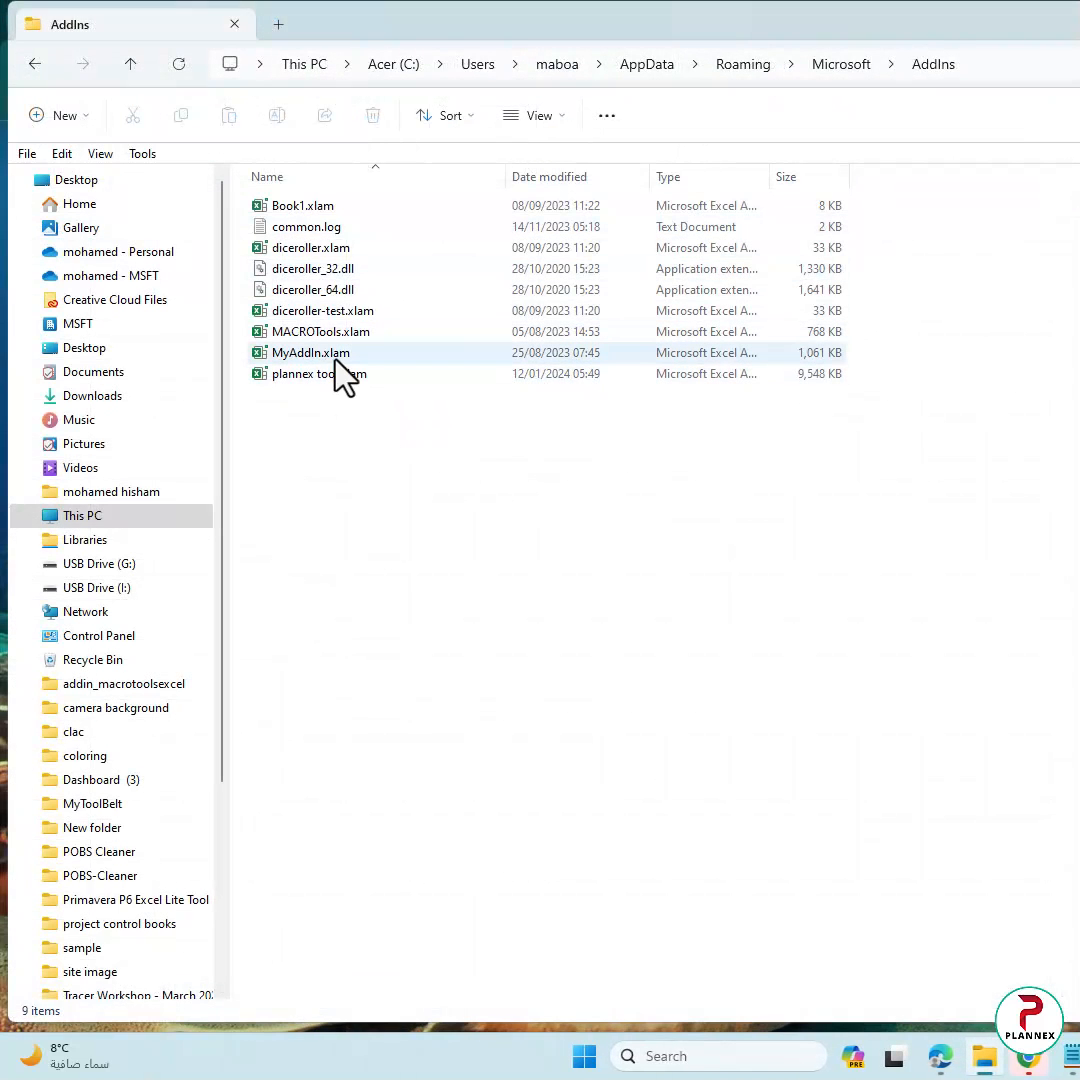
pyautogui.click(316, 372)
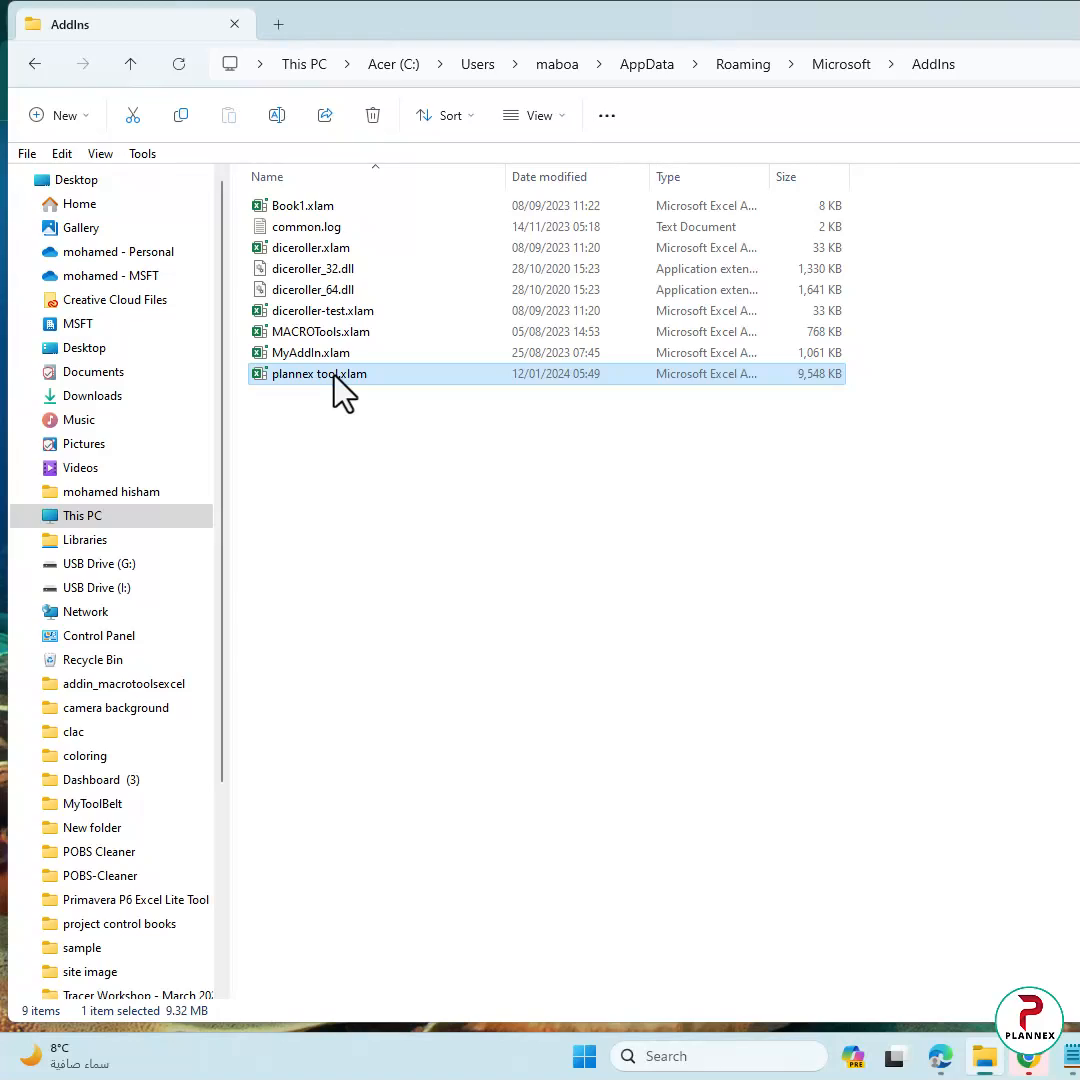
pyautogui.click(372, 114)
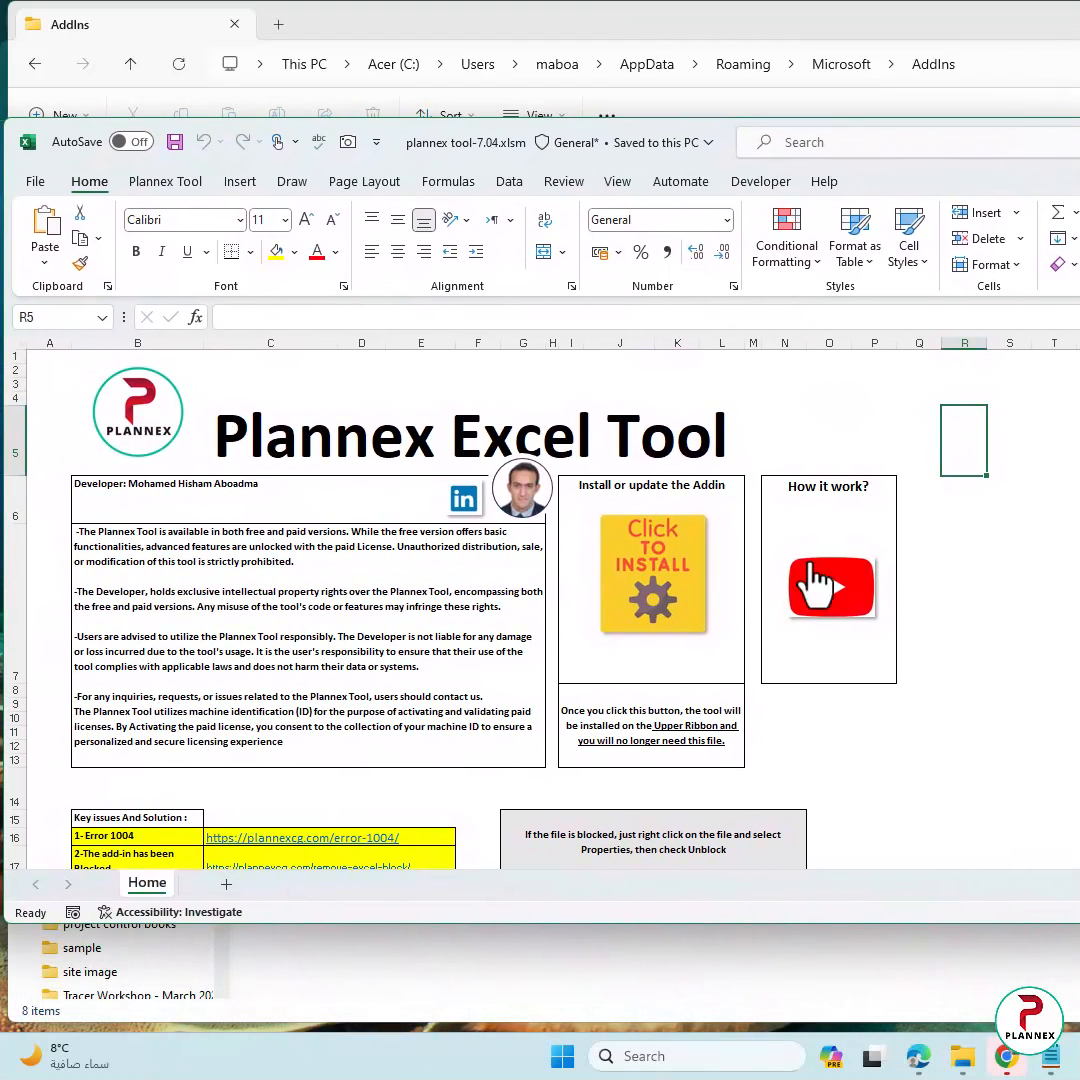
pyautogui.moveTo(680, 576)
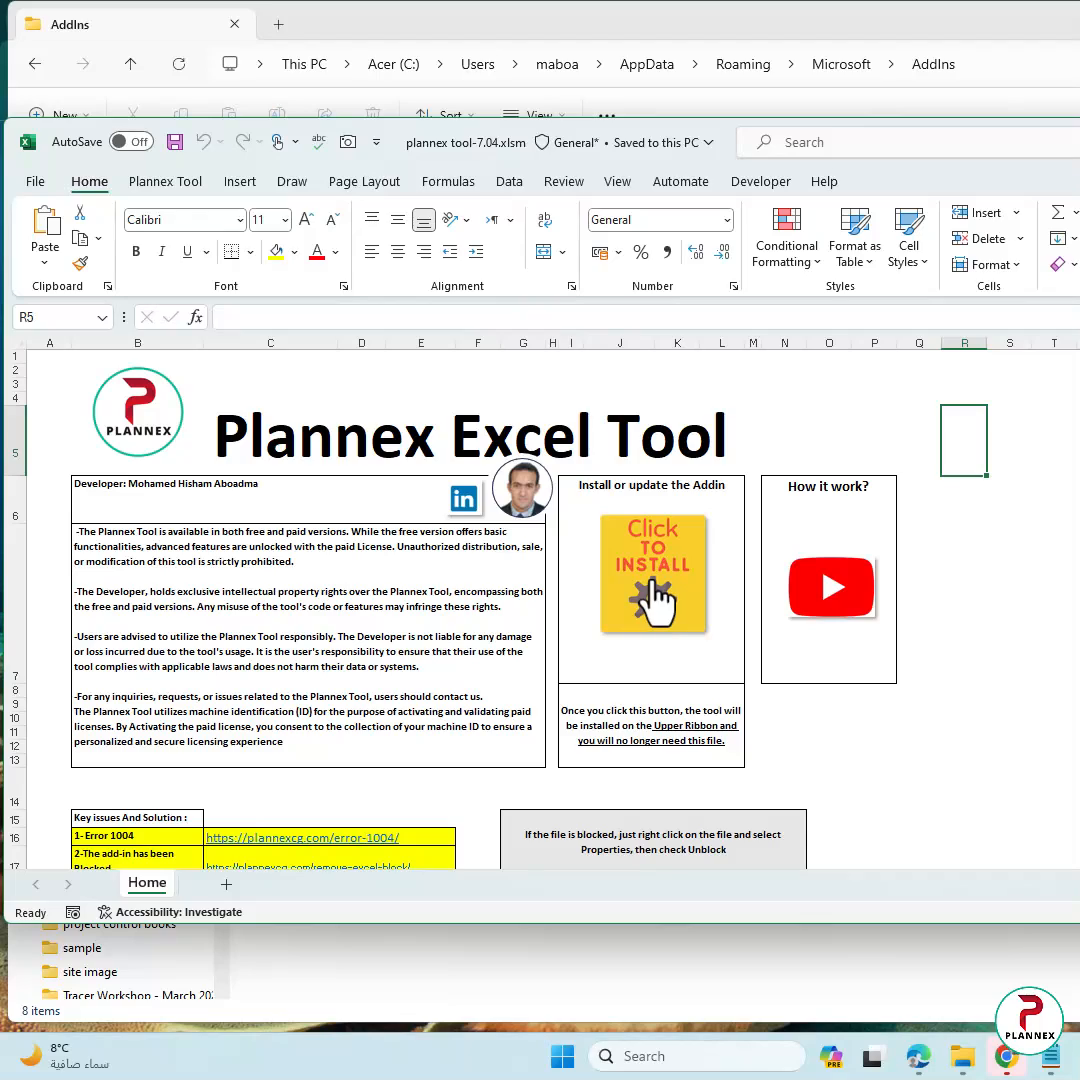
pyautogui.moveTo(778, 632)
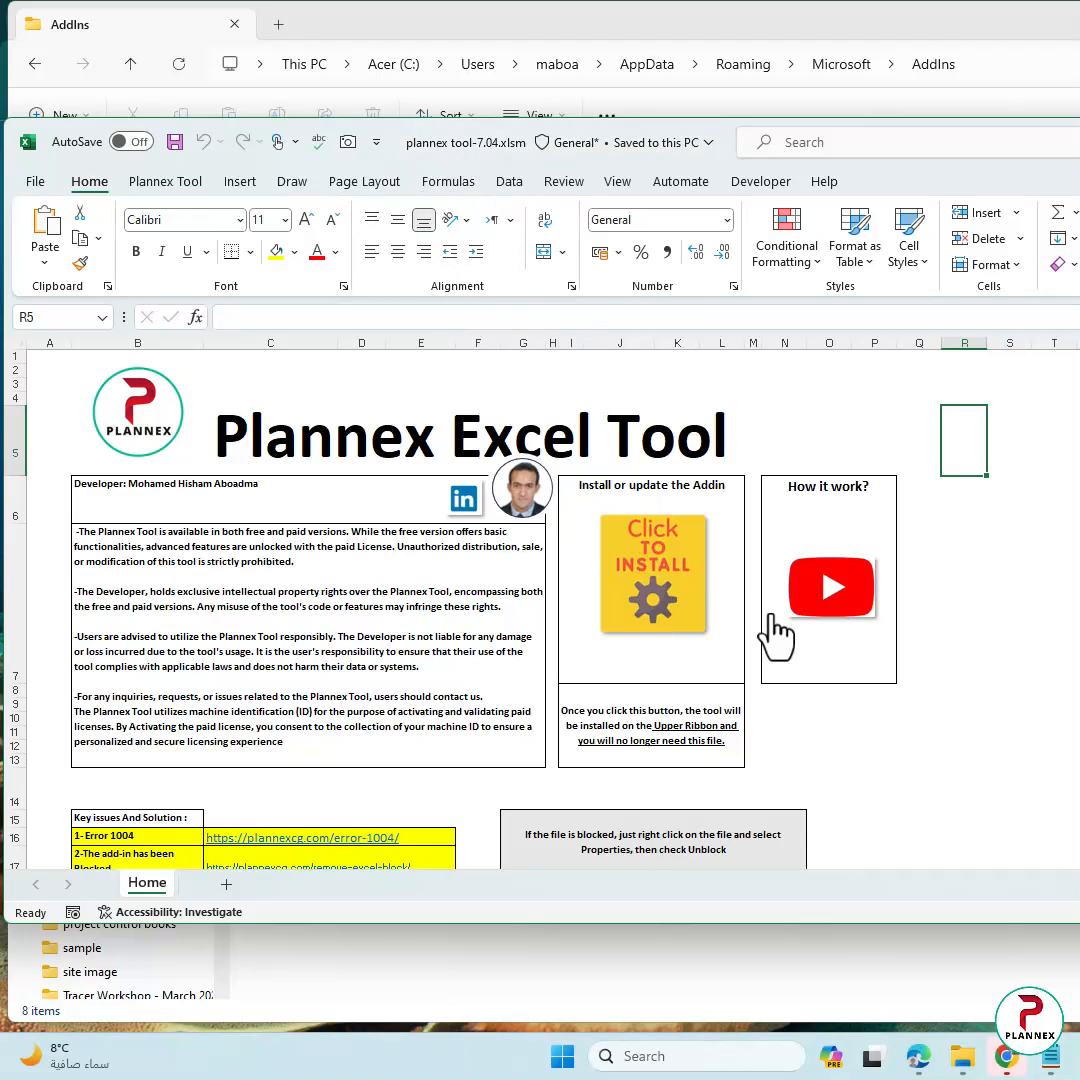
pyautogui.moveTo(664, 600)
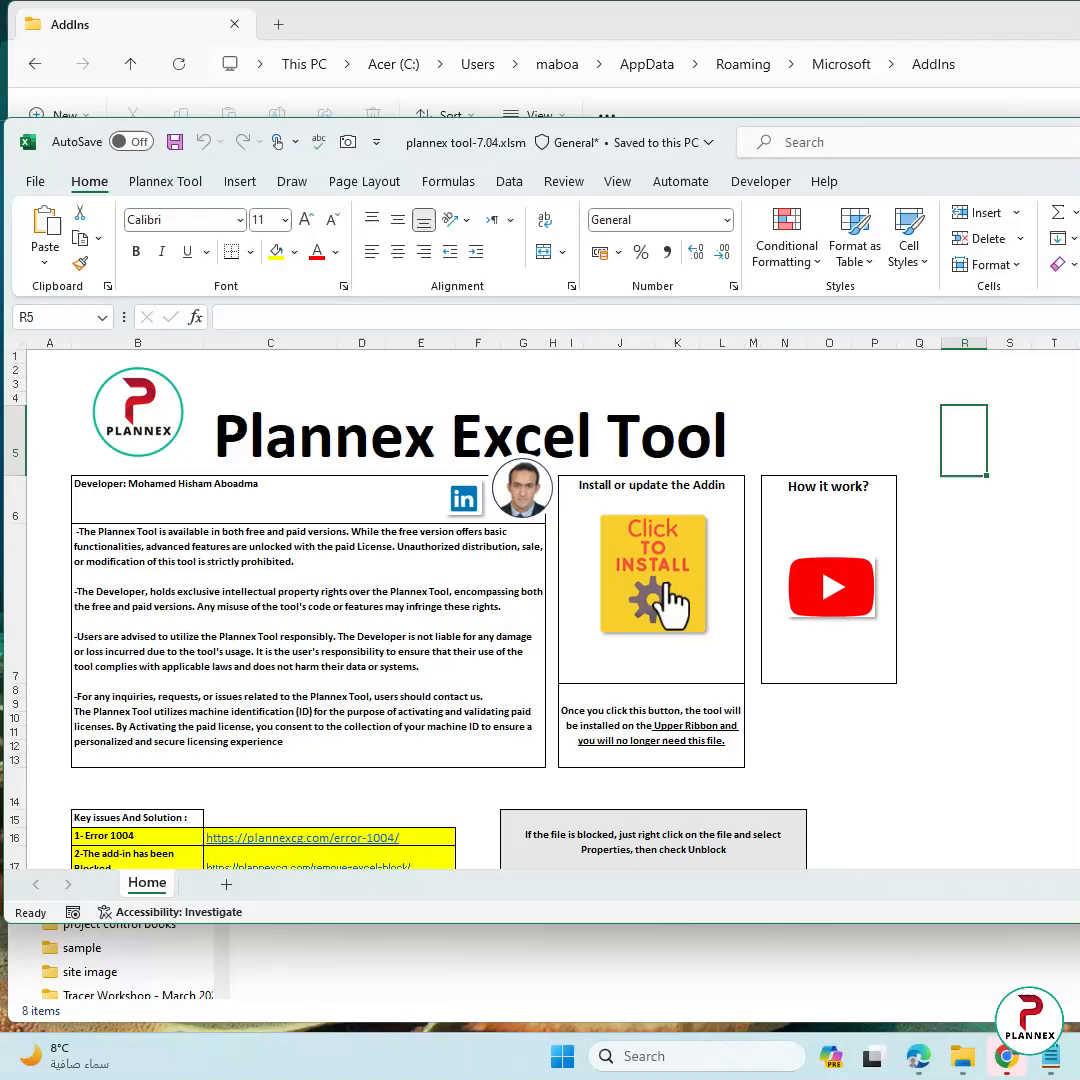
# Step: Run the Click to Install button in plannex tool-7.04.xlsm to restore the add-in file
pyautogui.click(652, 574)
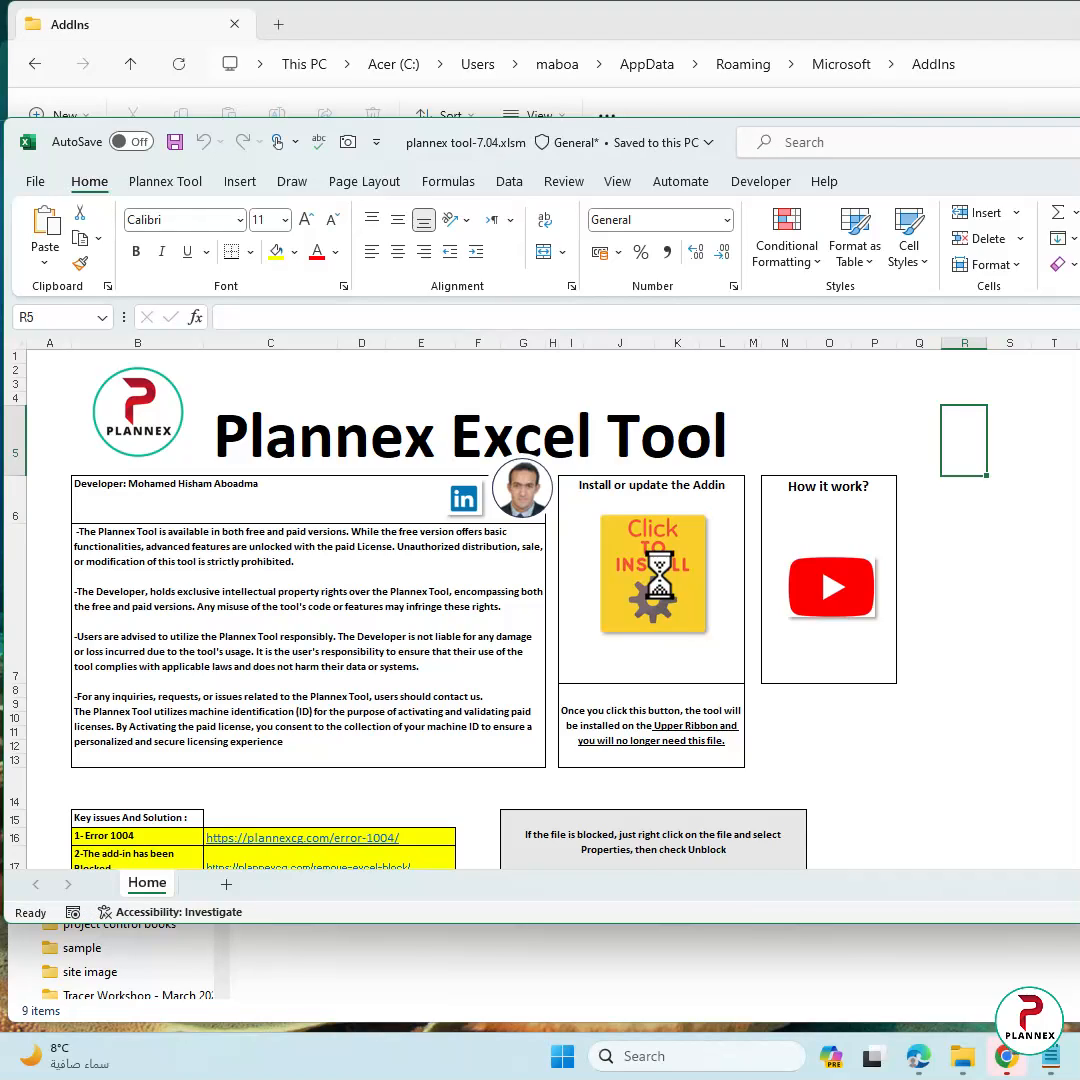
pyautogui.click(652, 576)
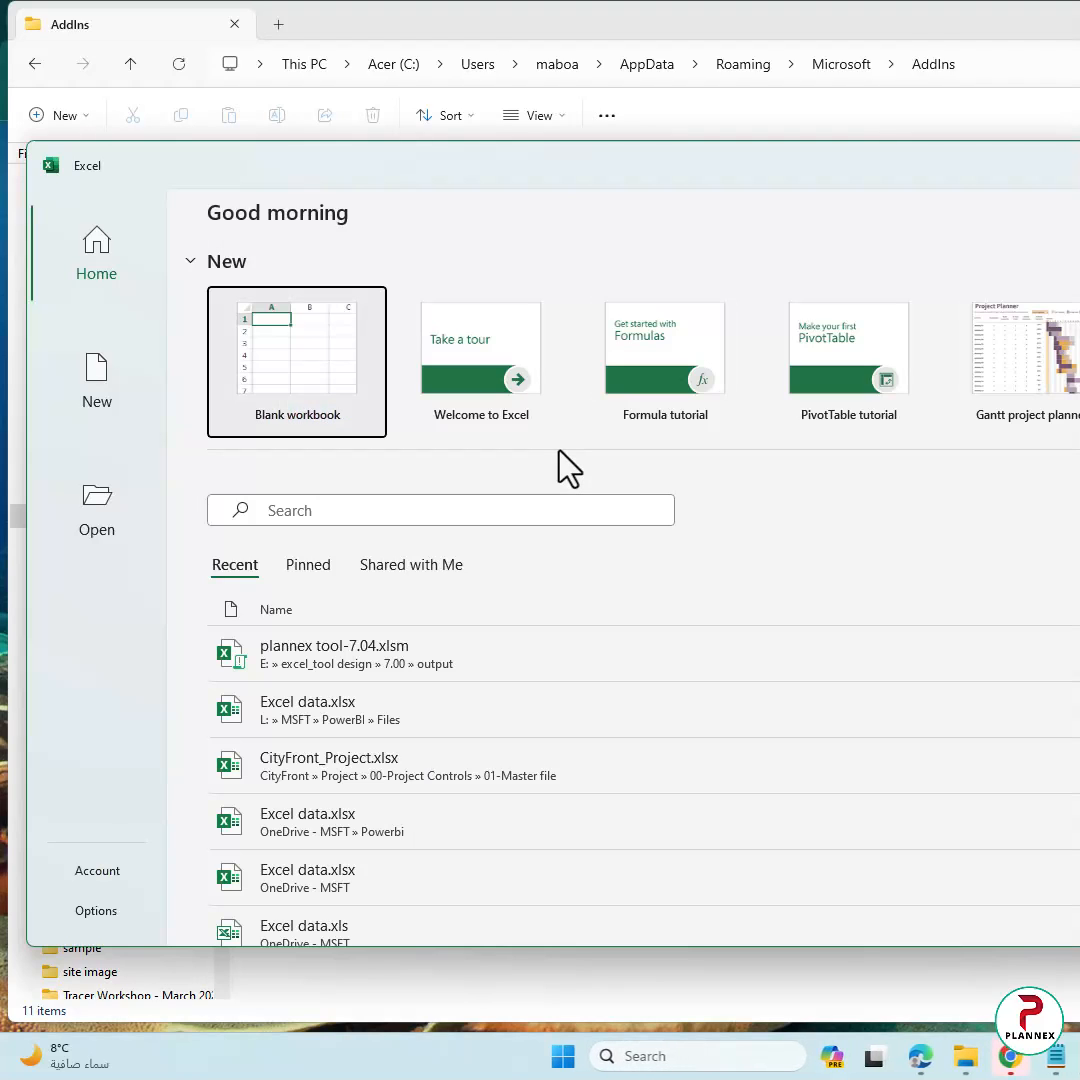
# Step: Create a blank workbook and display the restored Plannex Tool ribbon commands
pyautogui.click(296, 362)
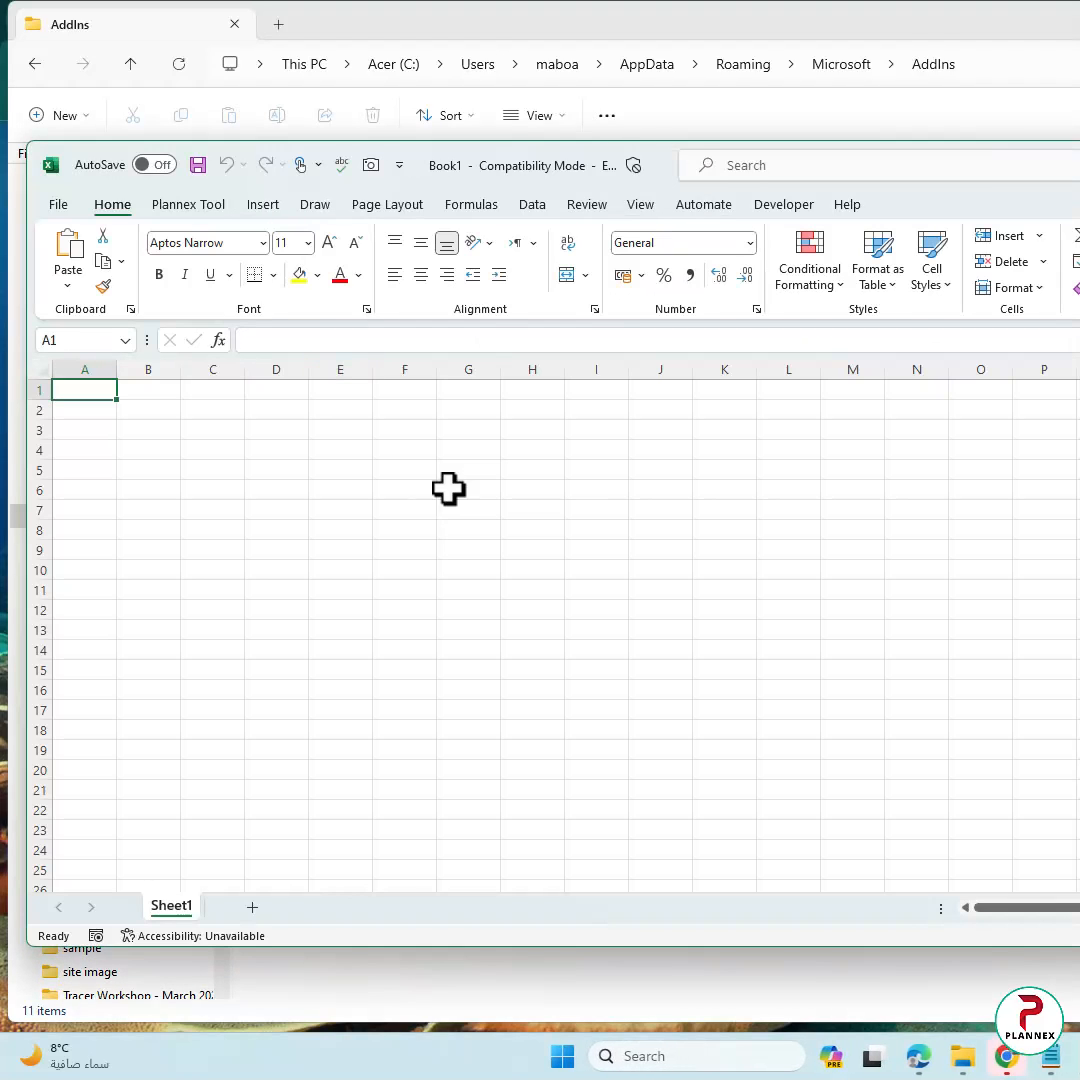
pyautogui.click(188, 204)
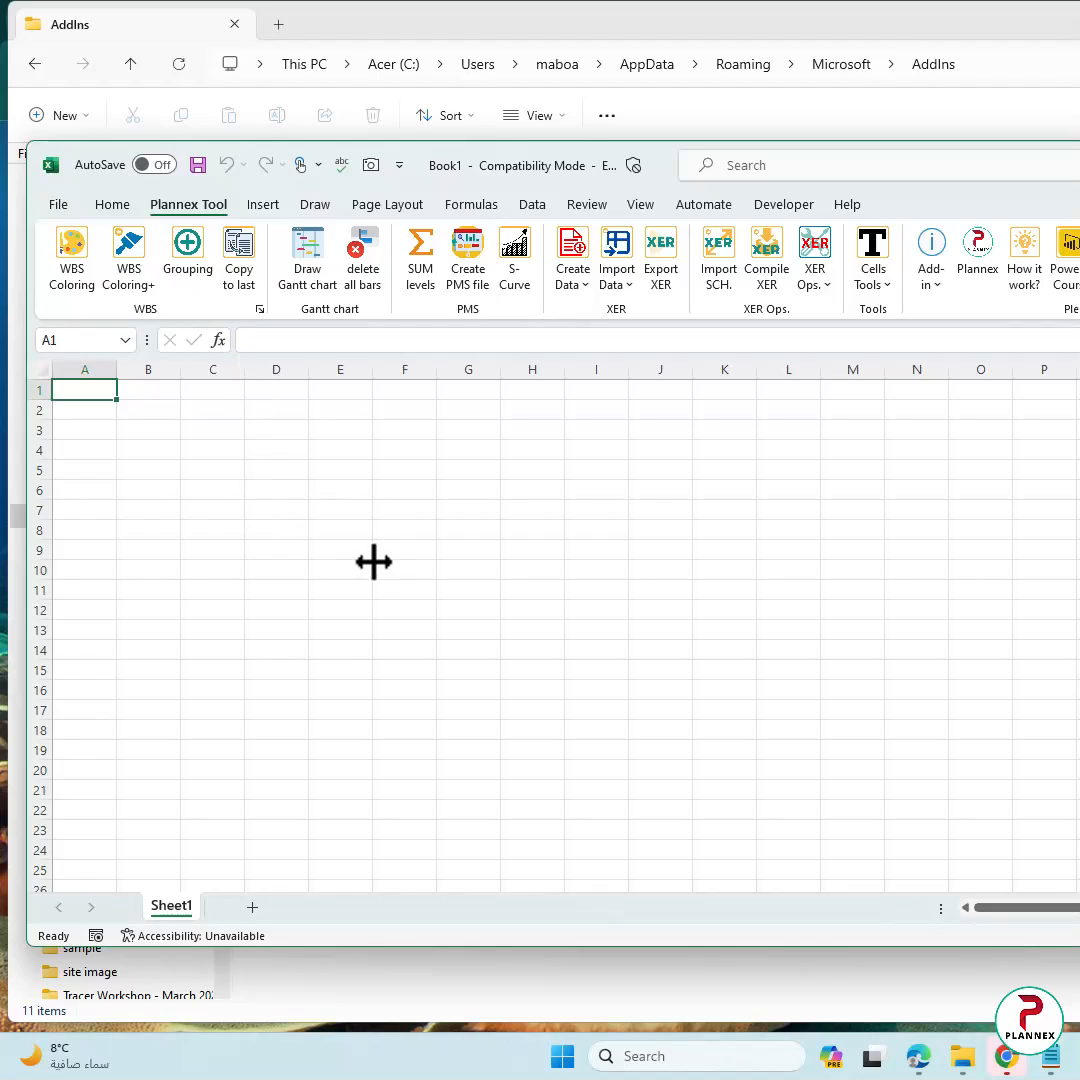